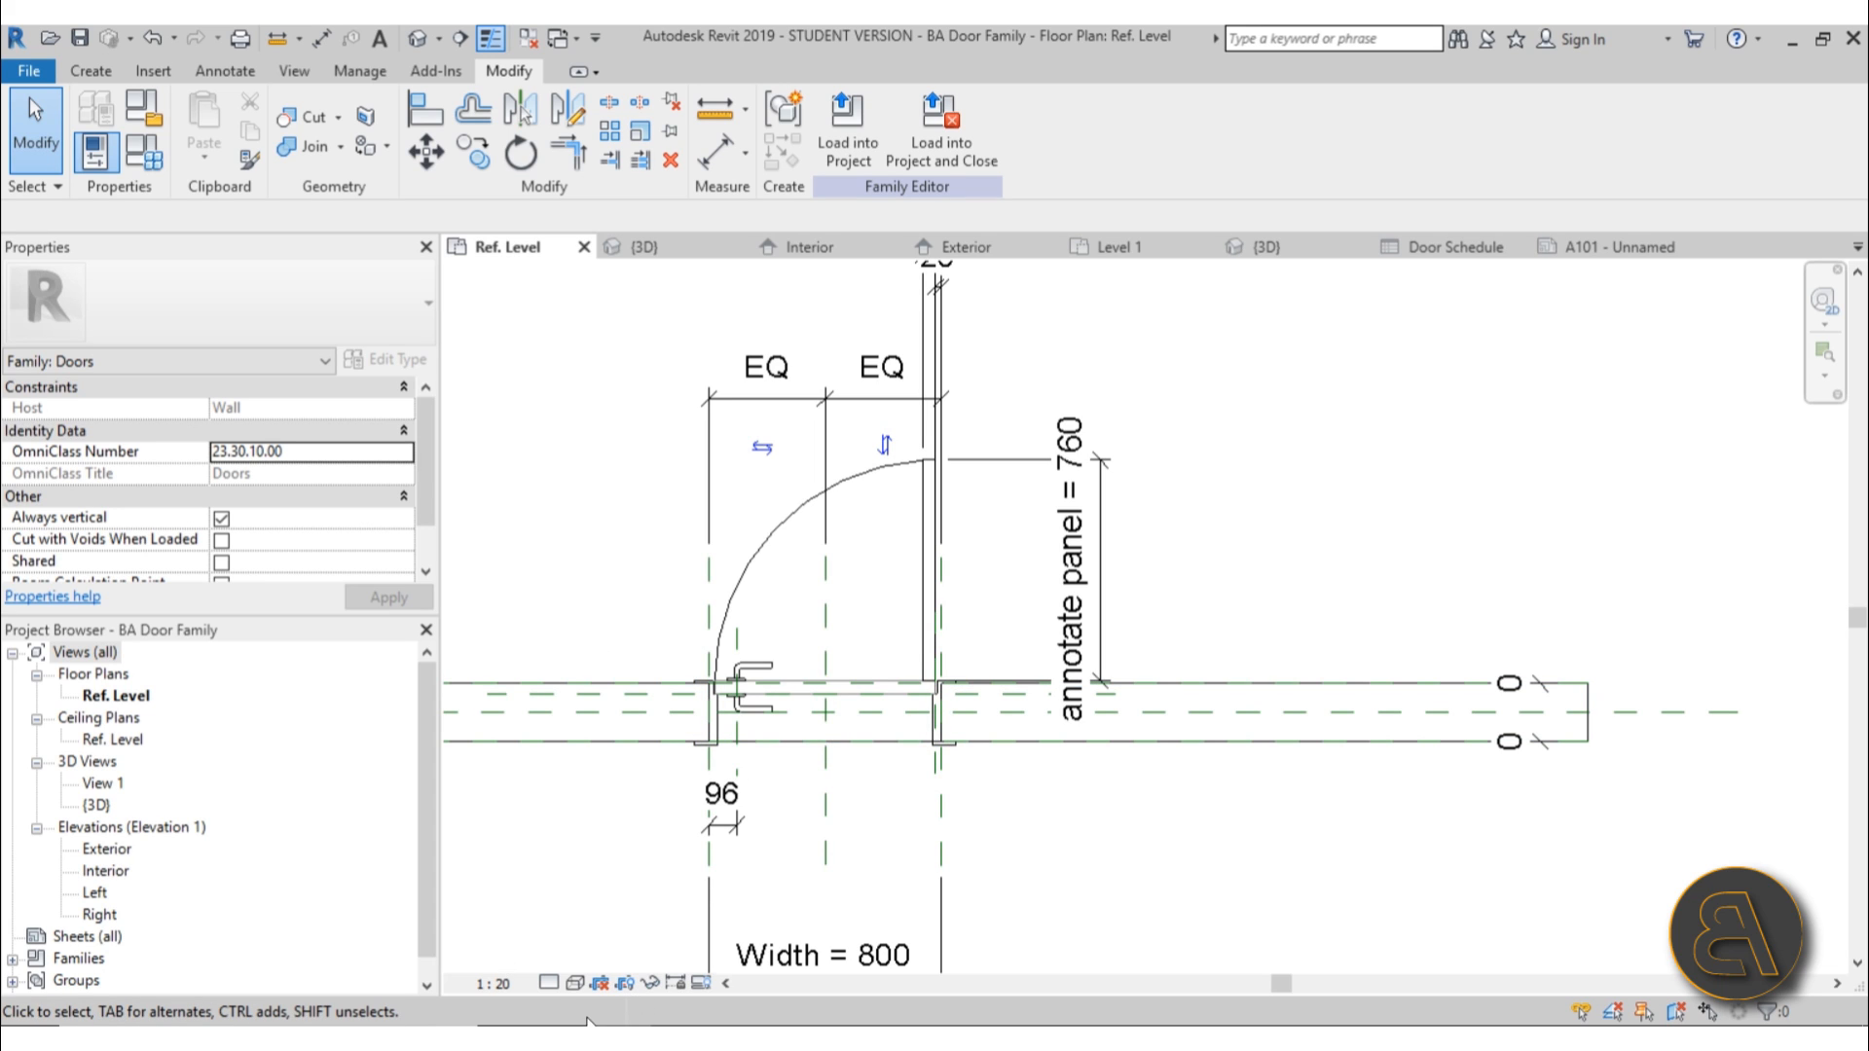
Set the door family to the 900x2000mm white type so the plan flexes to width 900
click(553, 985)
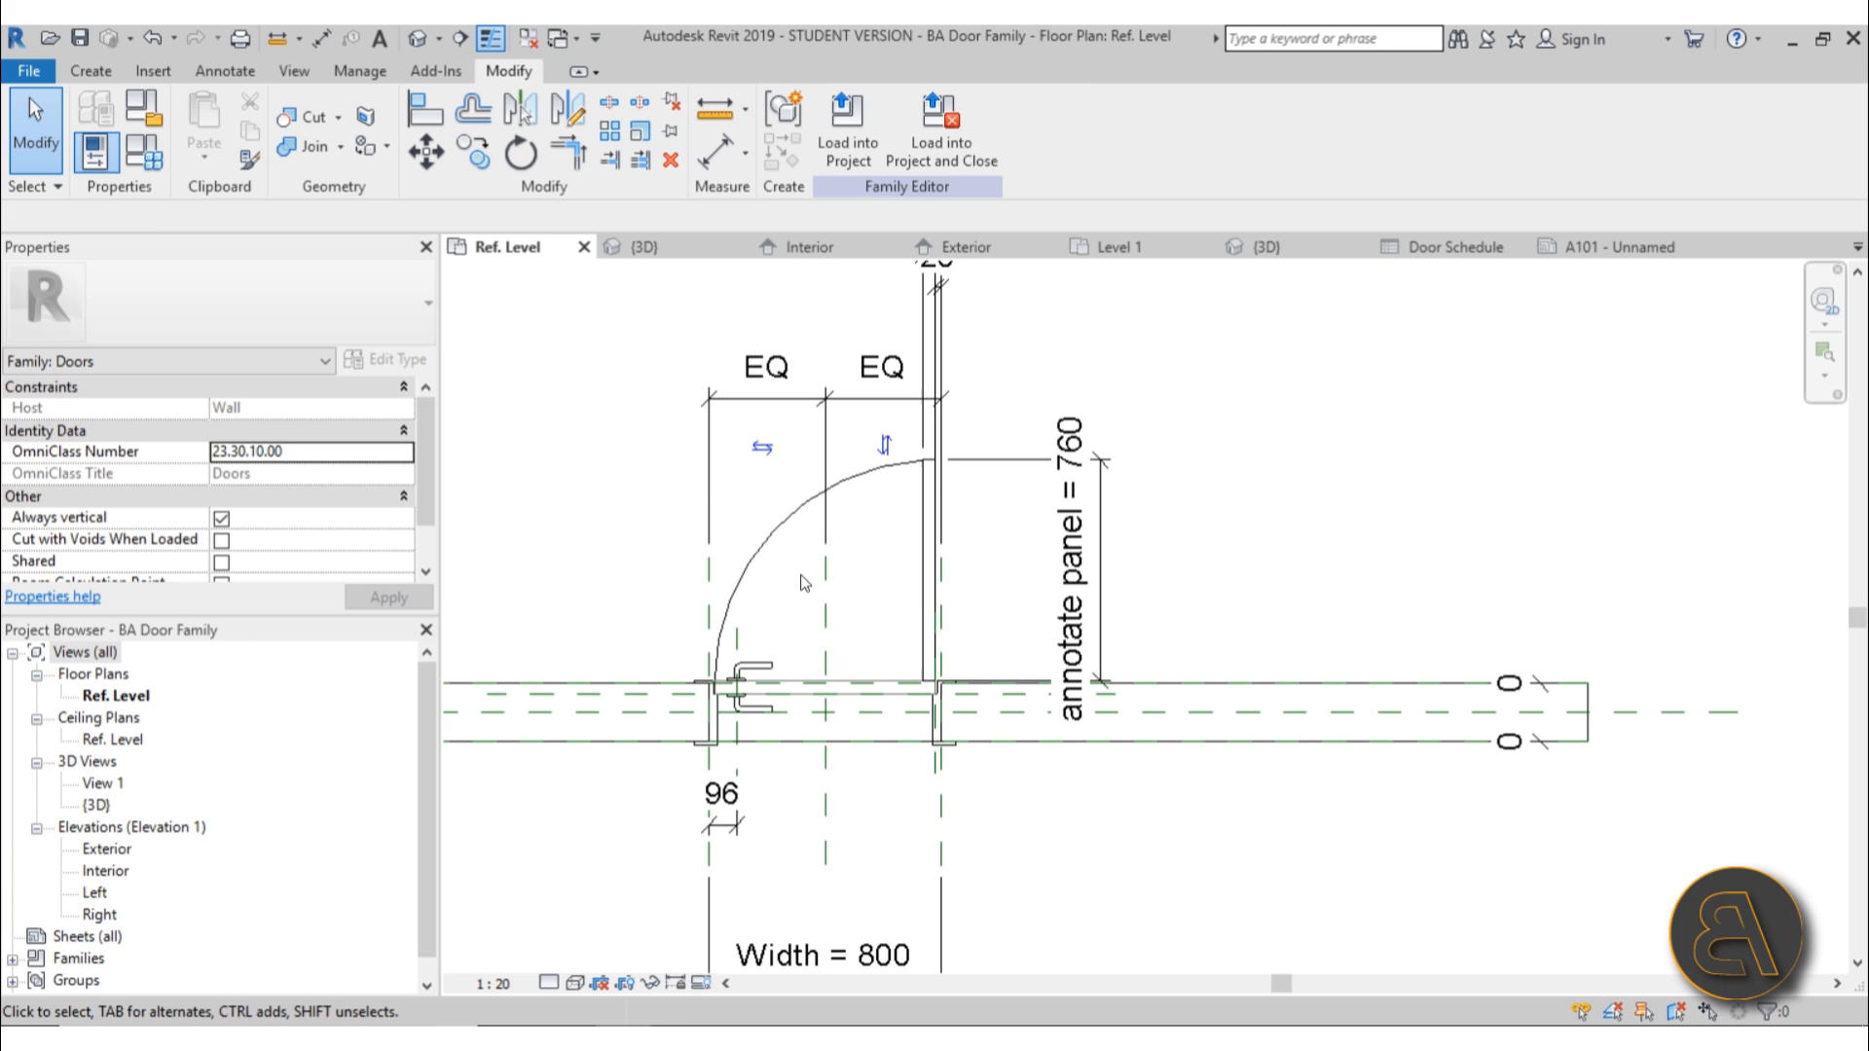
mouse_move(962, 513)
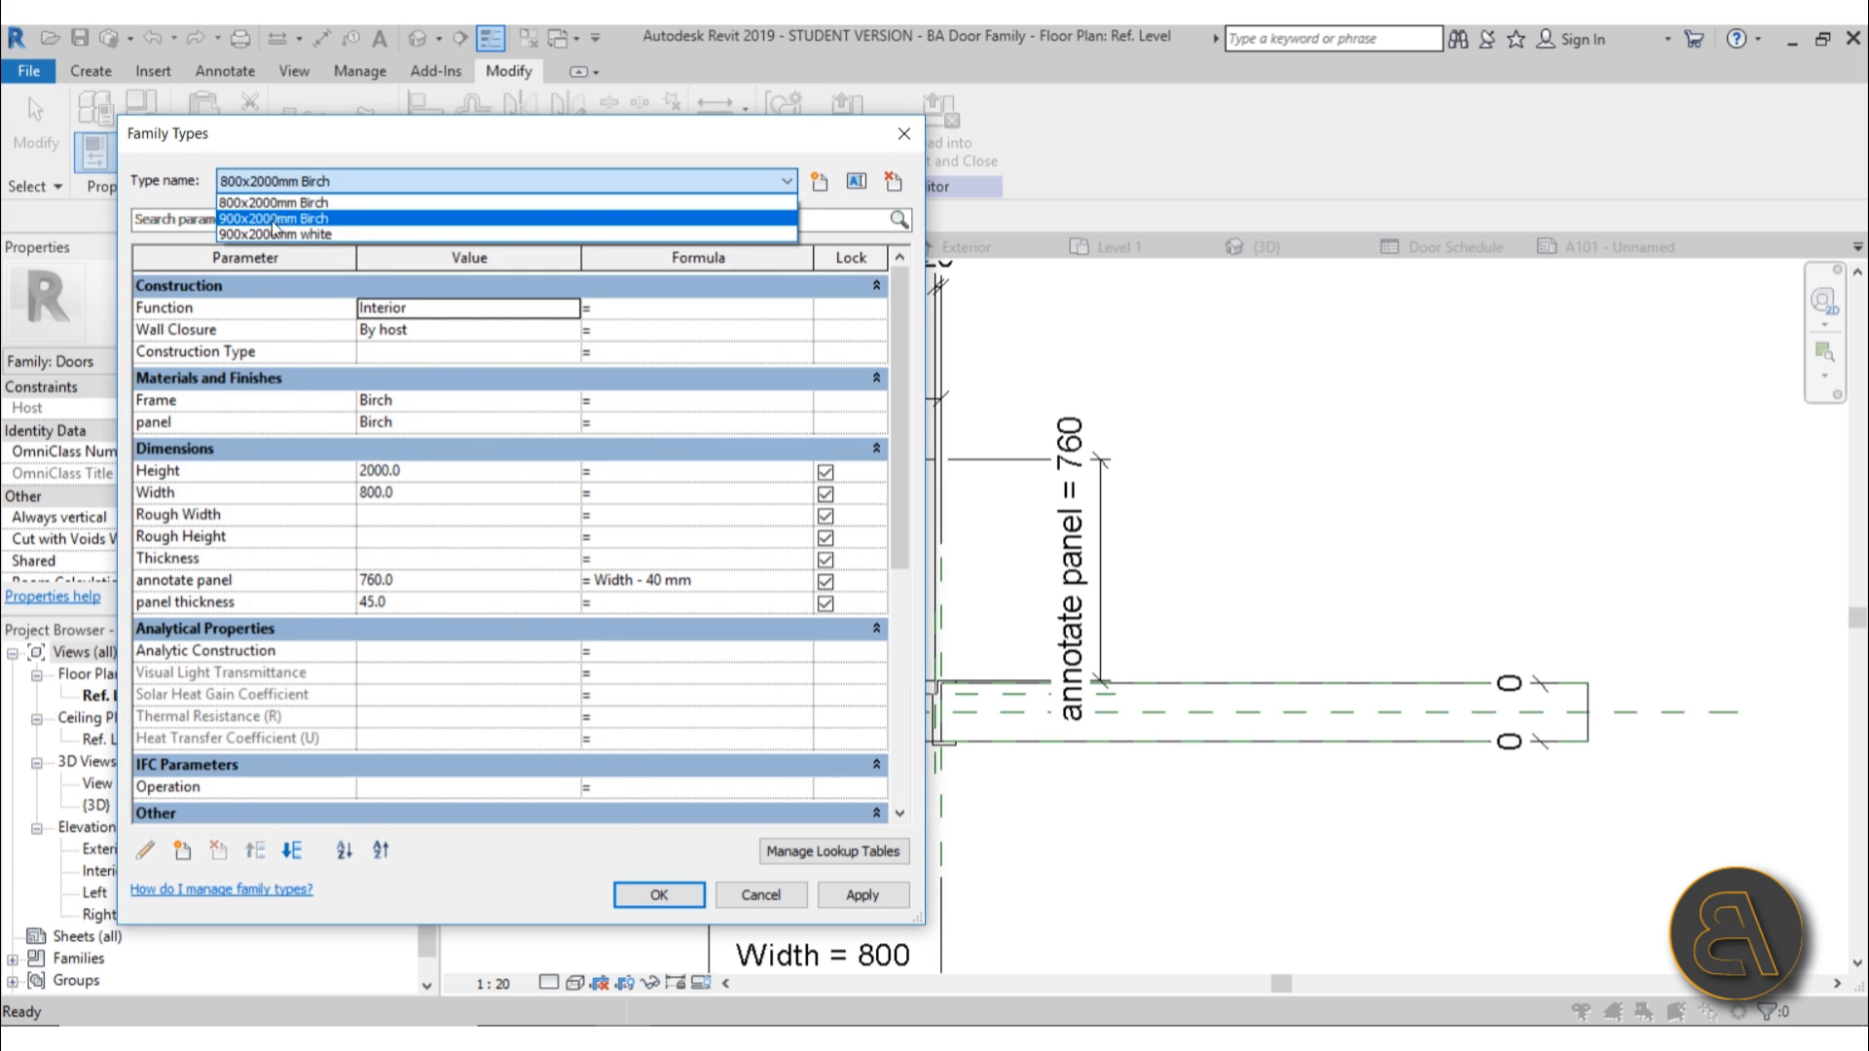
click(278, 234)
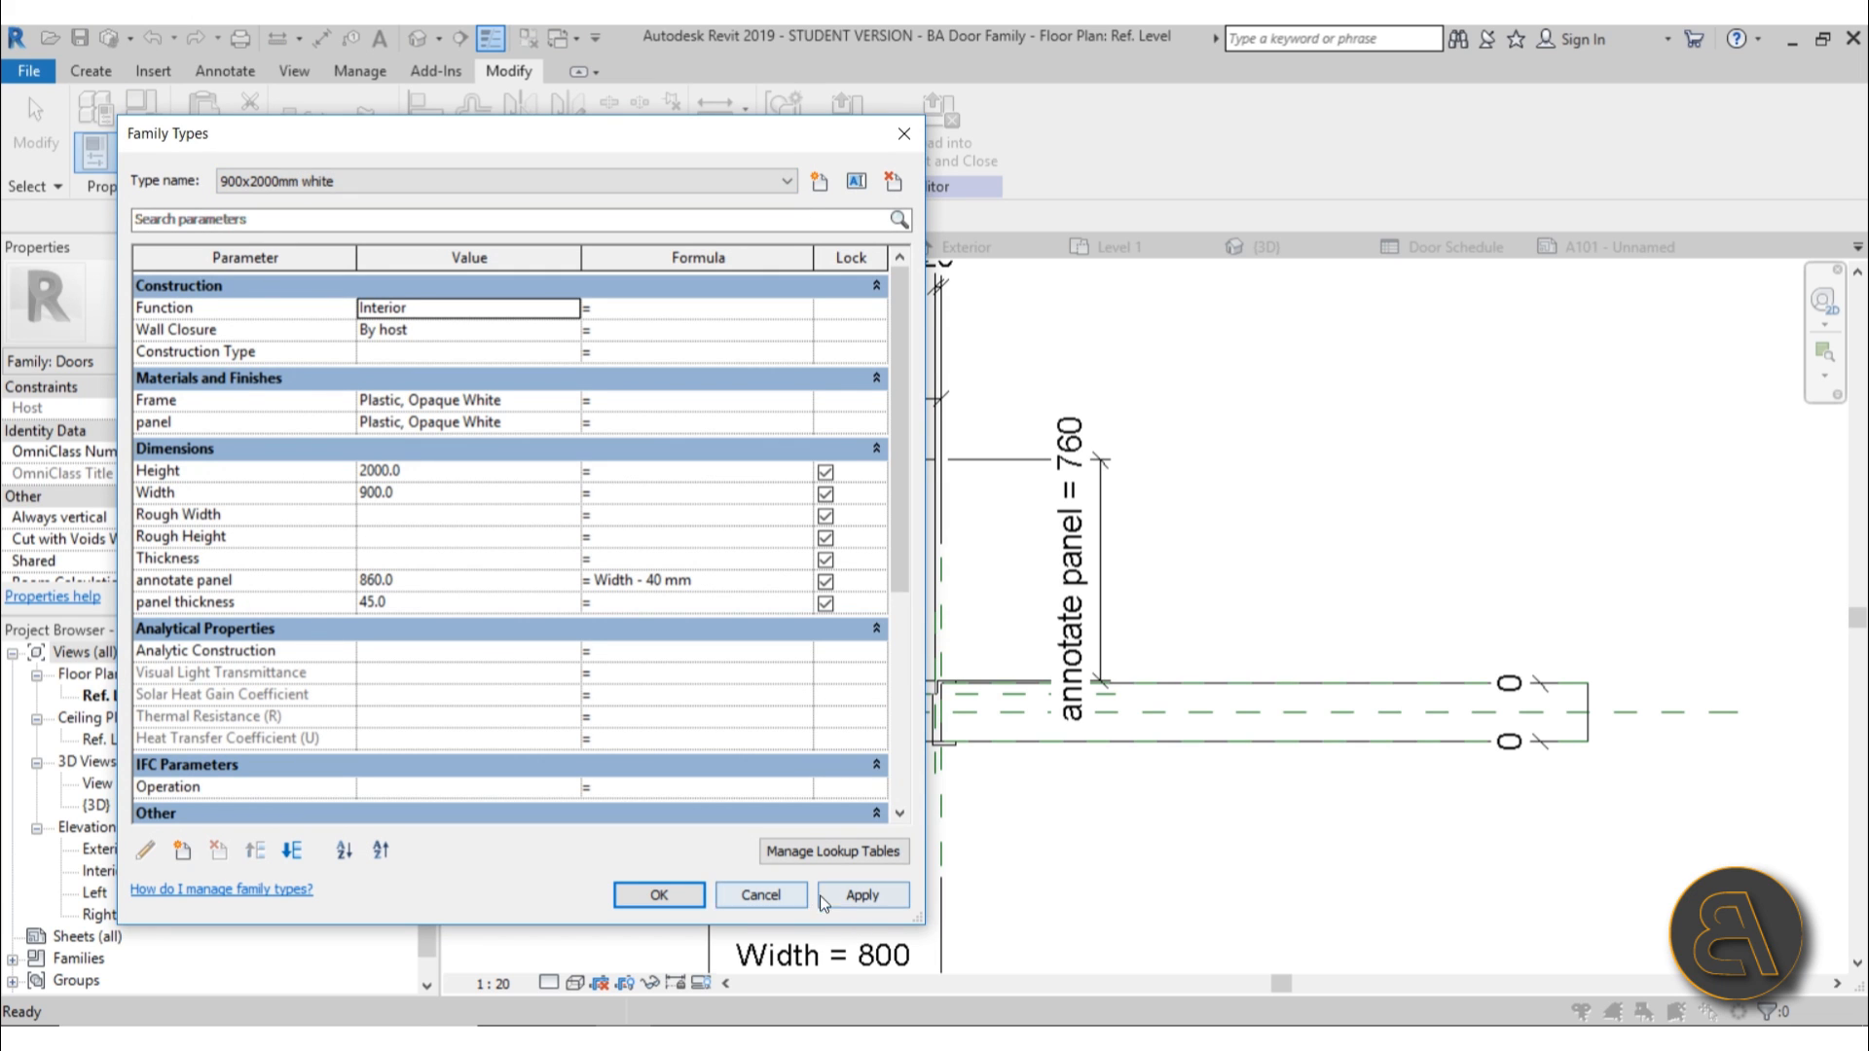
click(658, 894)
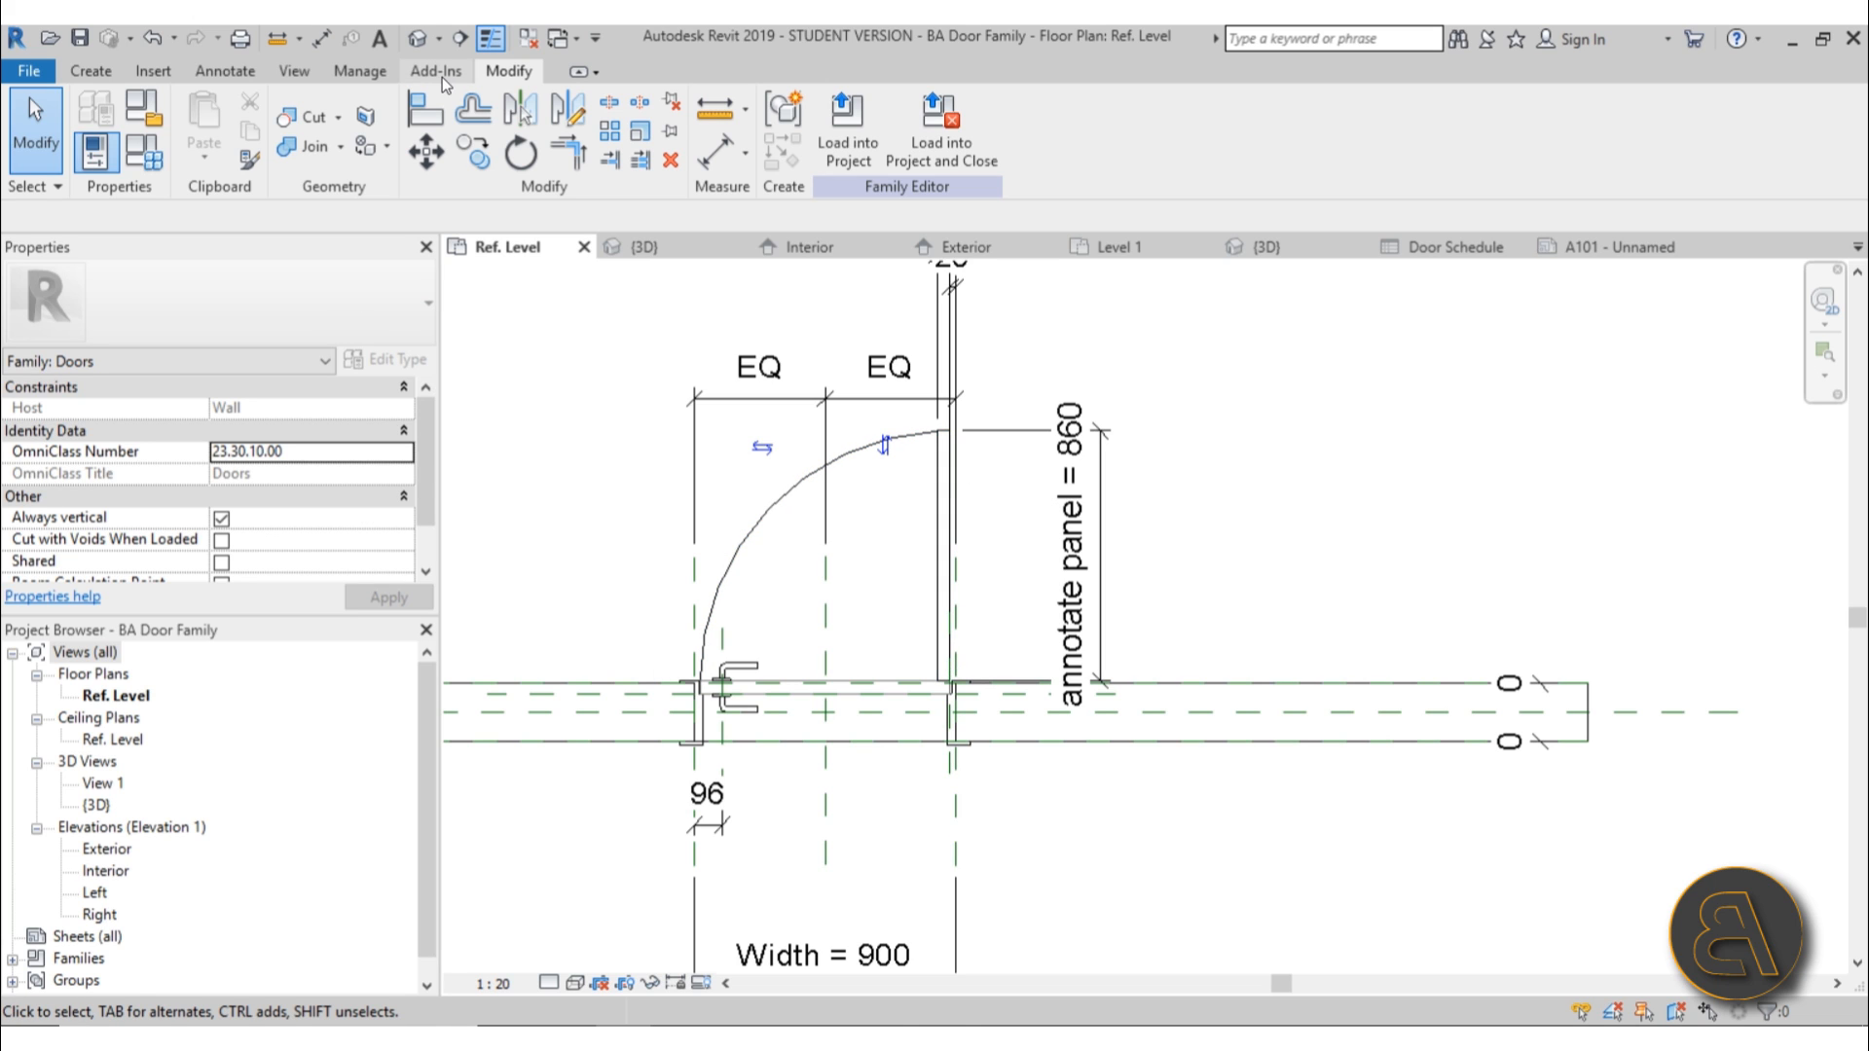
Check the white door in the 3D view, return to the Ref. Level plan and reopen Family Types
click(634, 247)
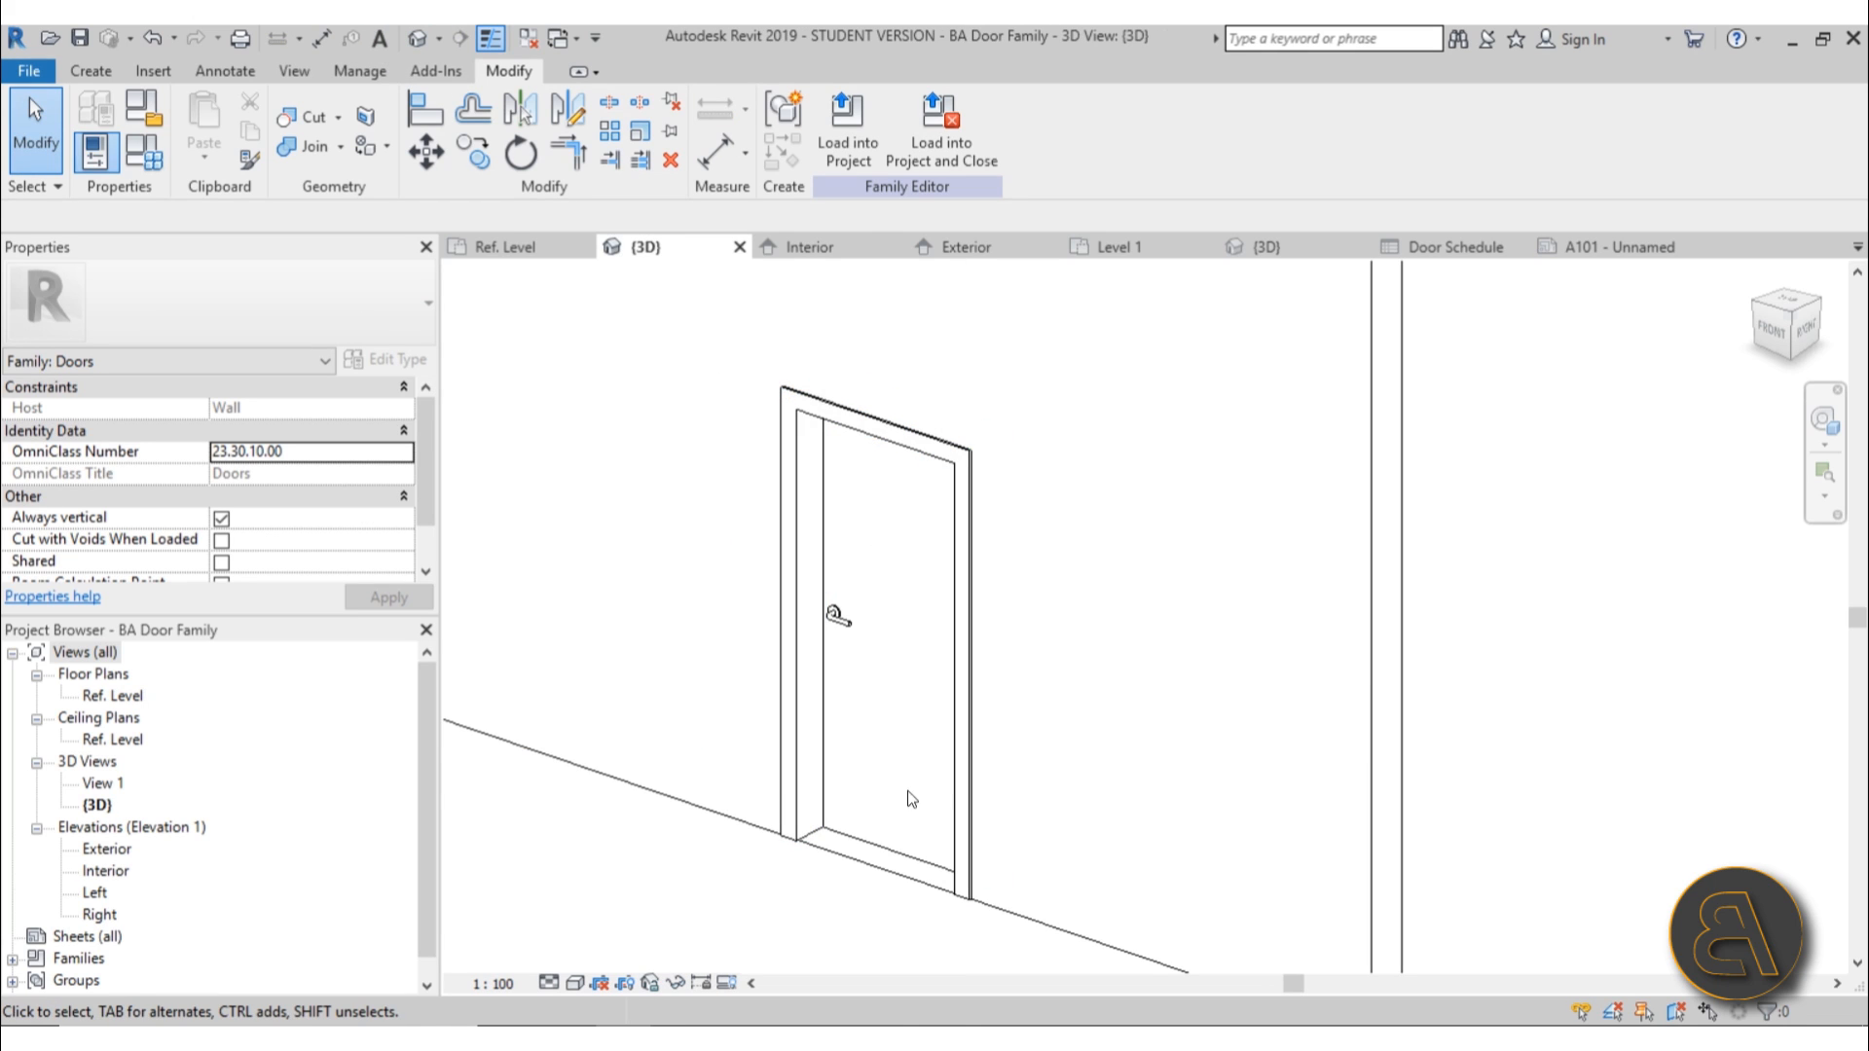
mouse_move(662, 709)
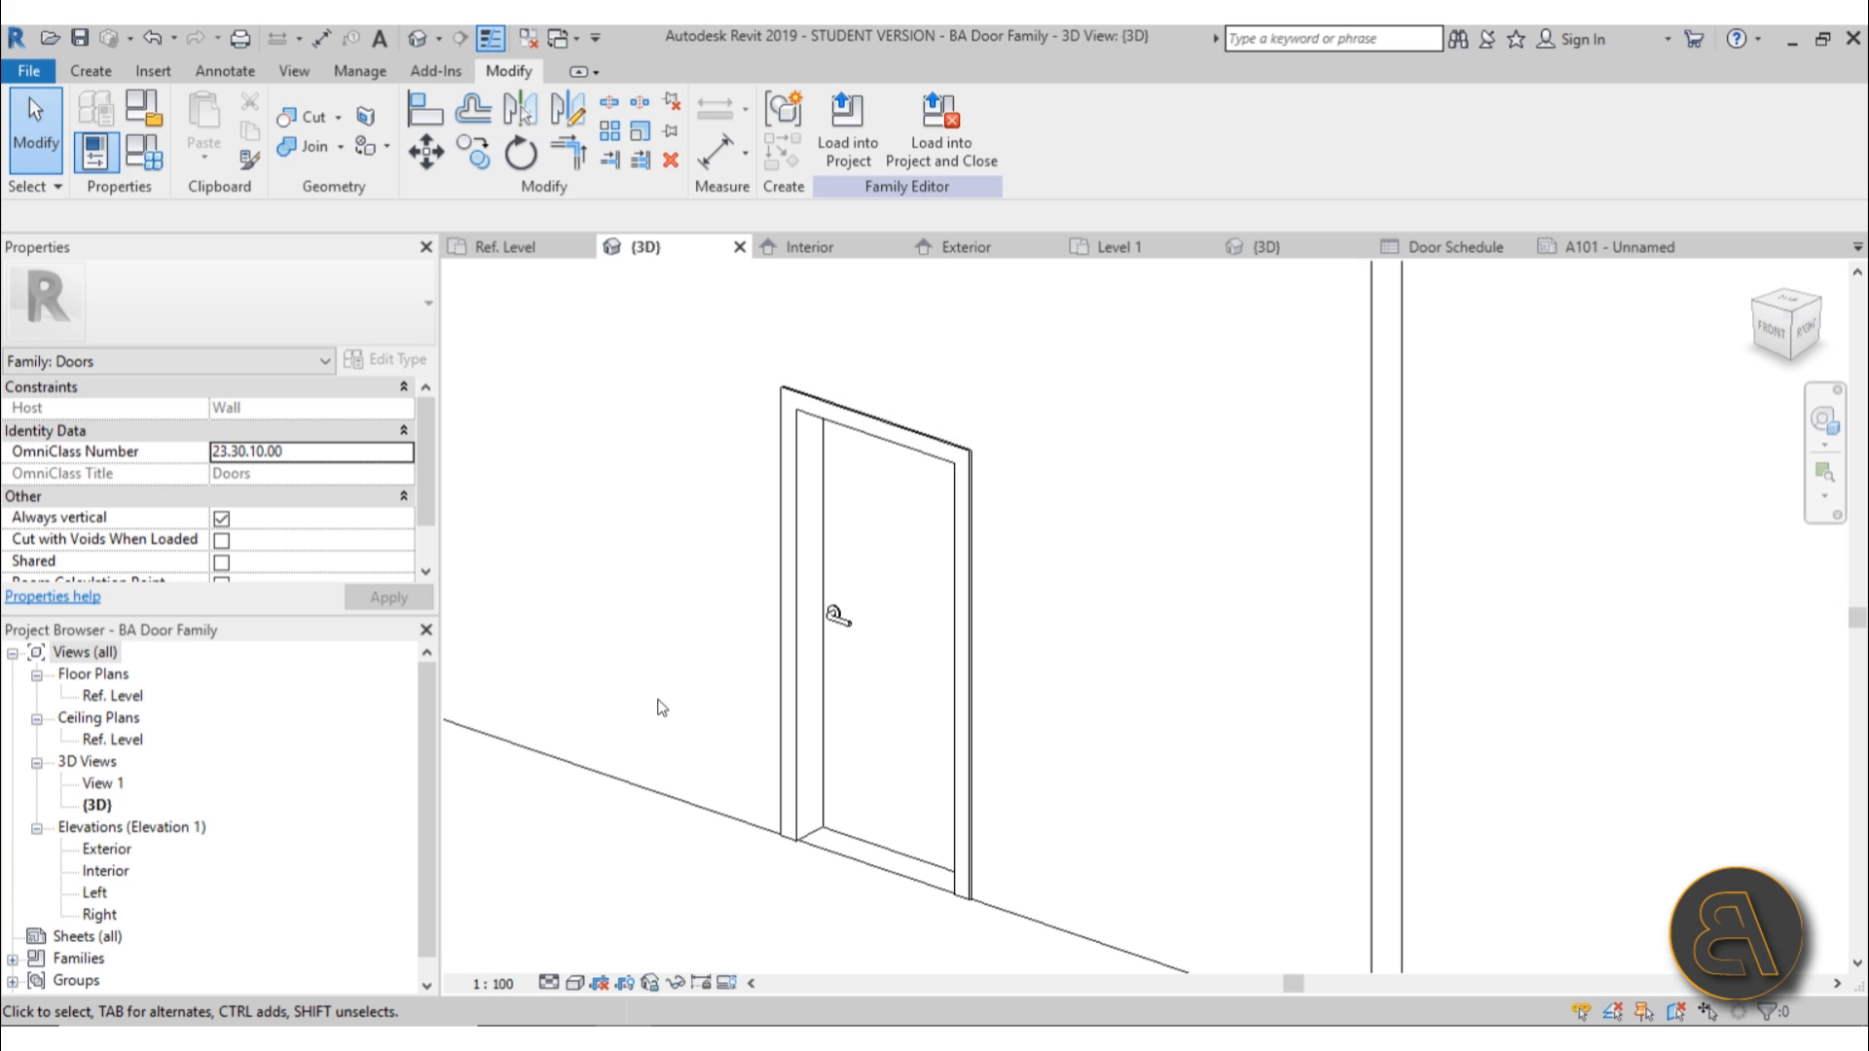
mouse_move(769, 856)
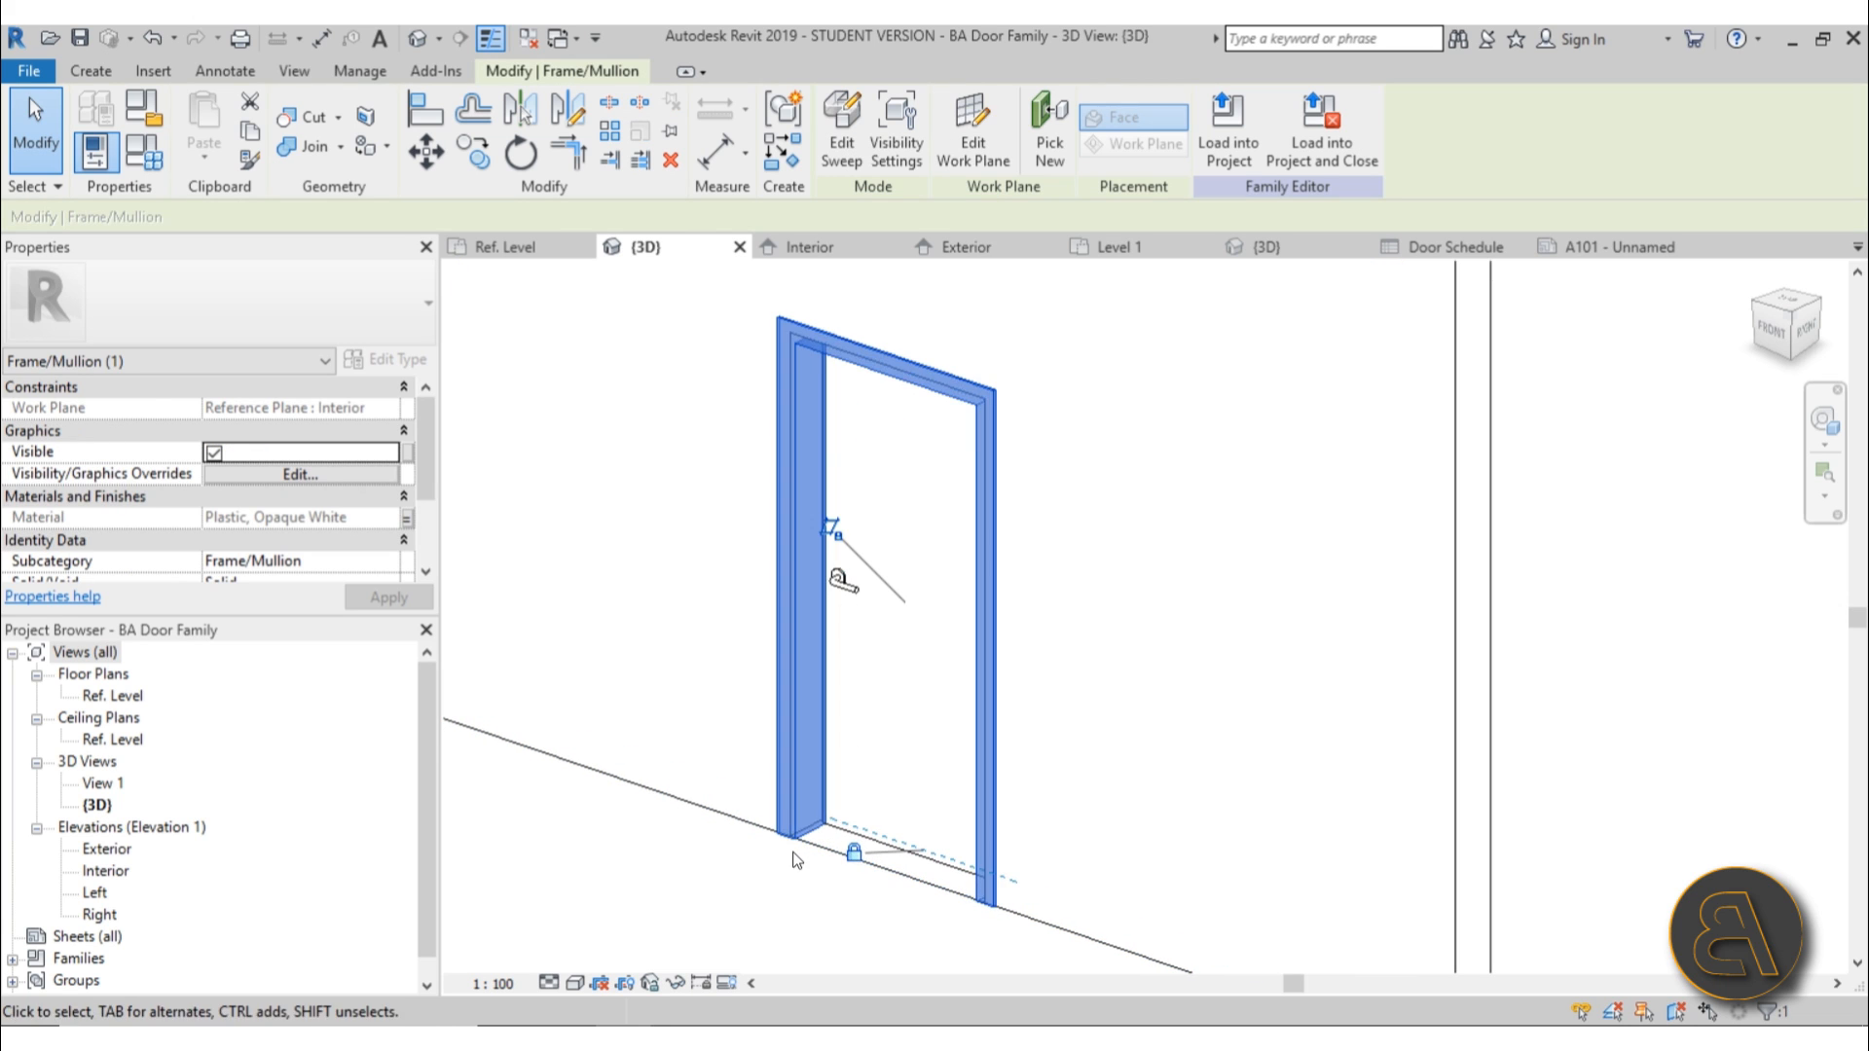
double_click(90, 695)
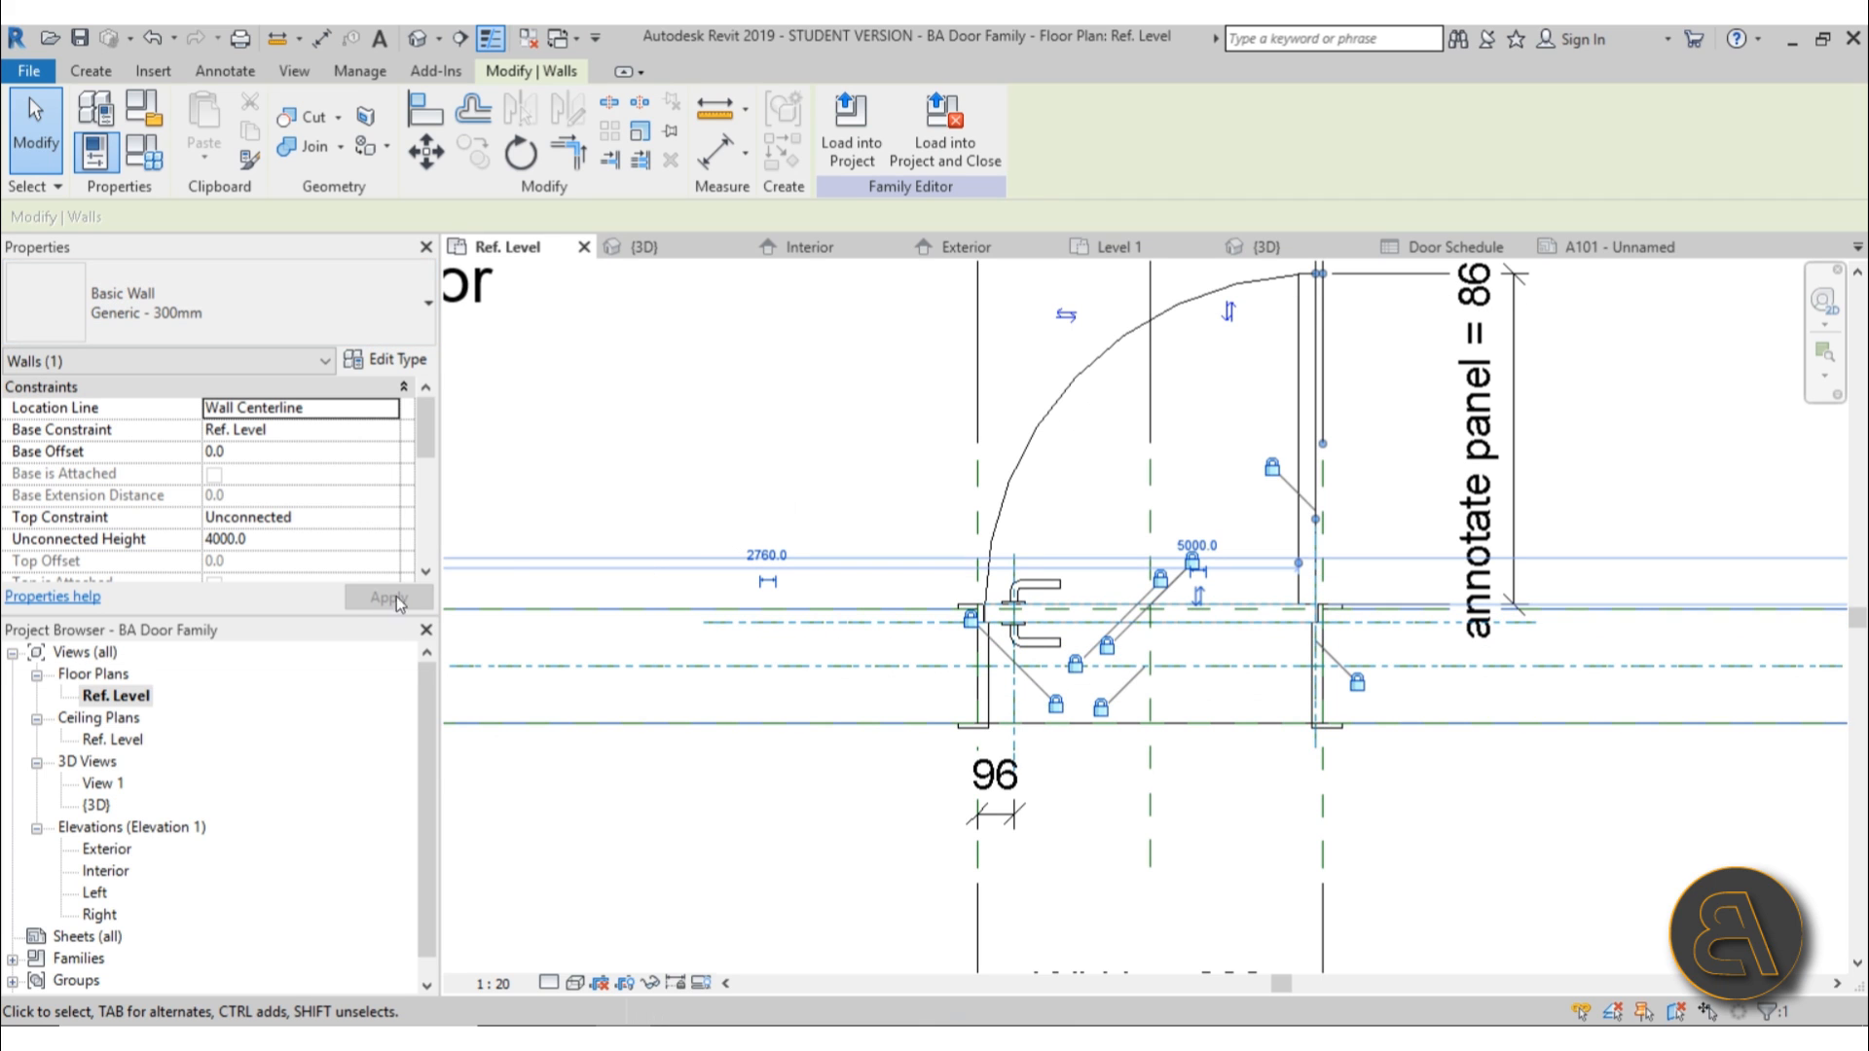
click(1014, 732)
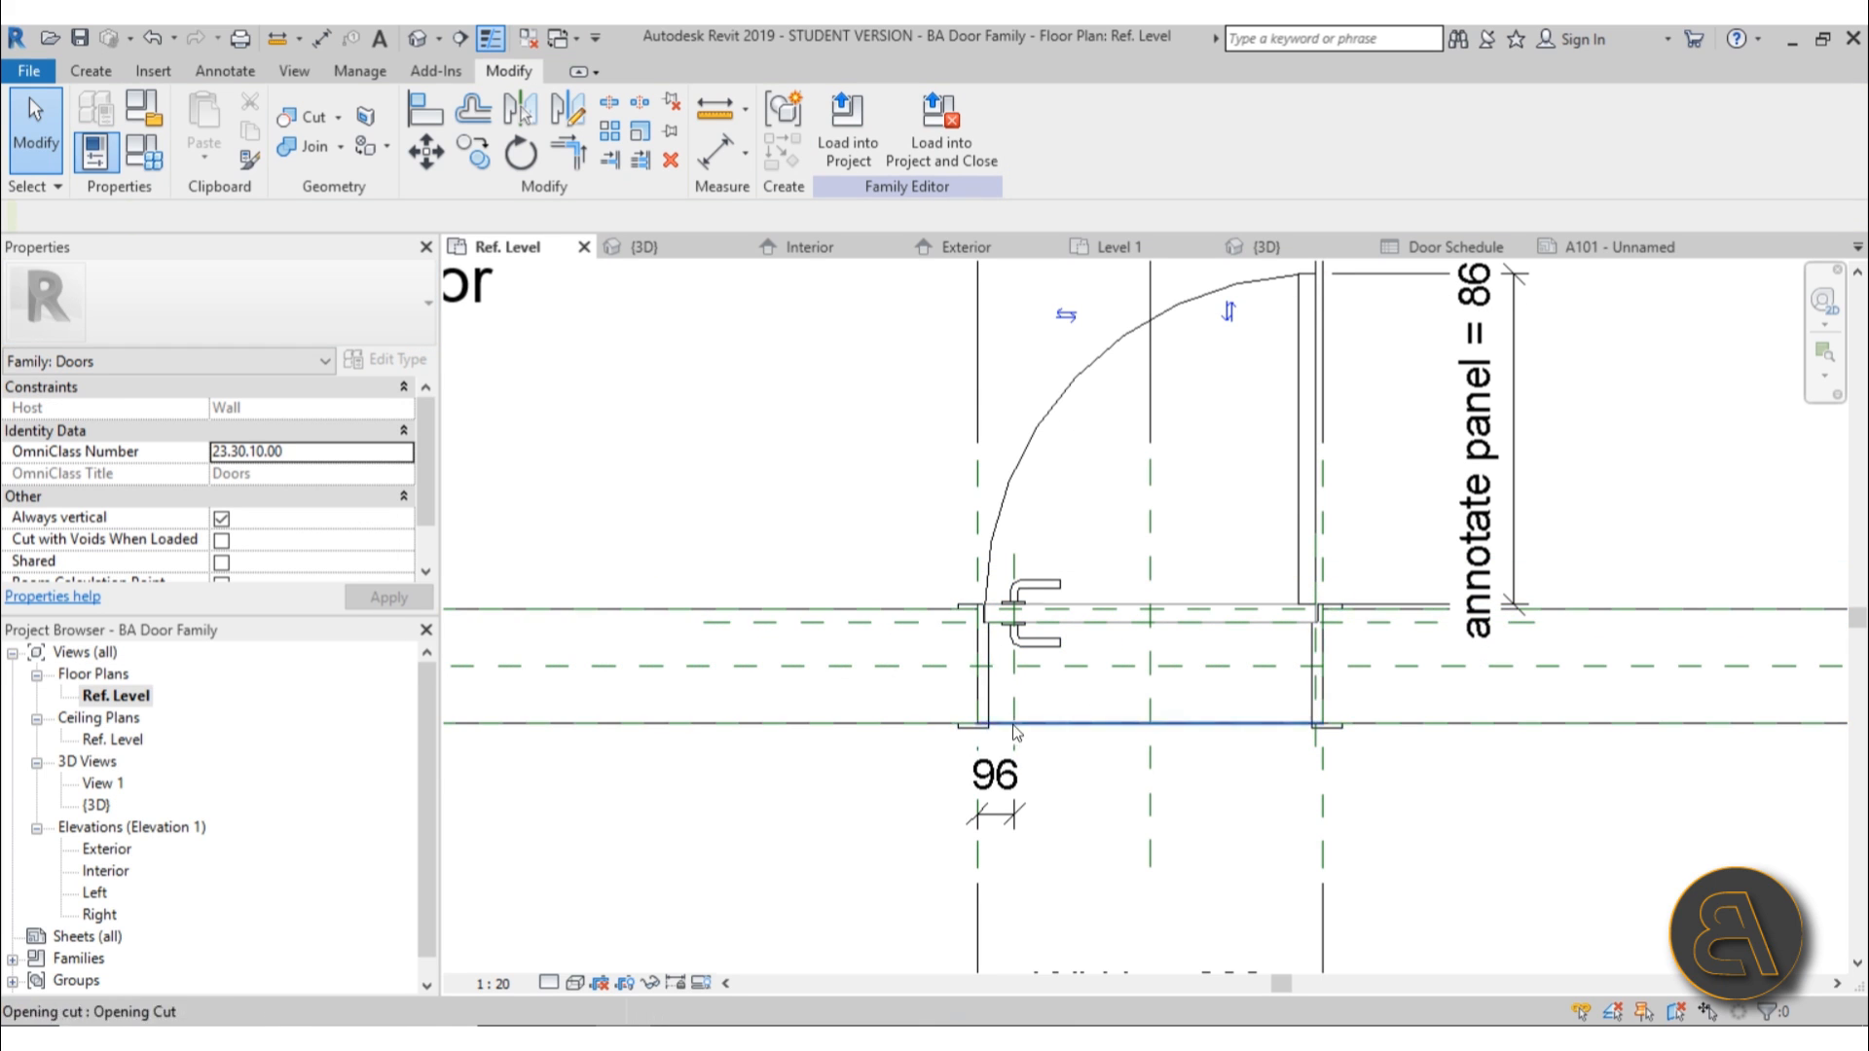
click(1016, 724)
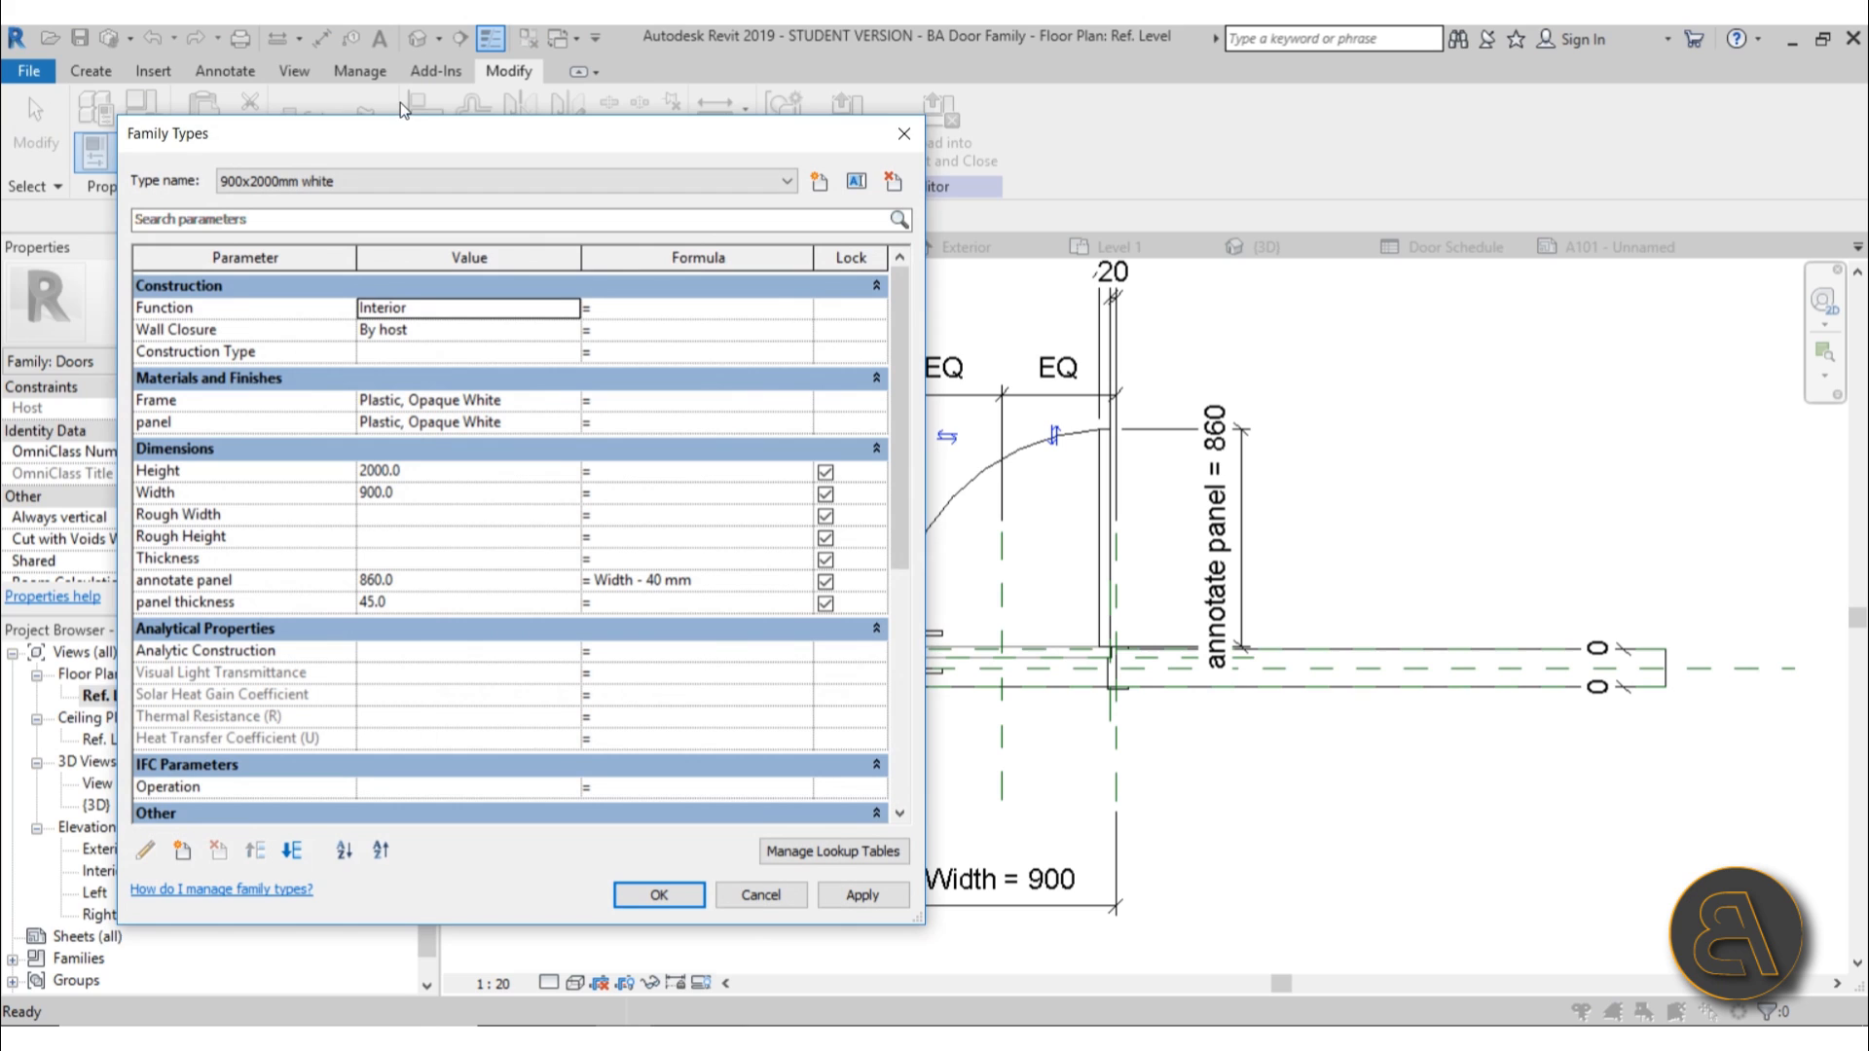
Review the birch and white door types, keep 900x2000mm white, and return to the Ref. Level plan
click(790, 183)
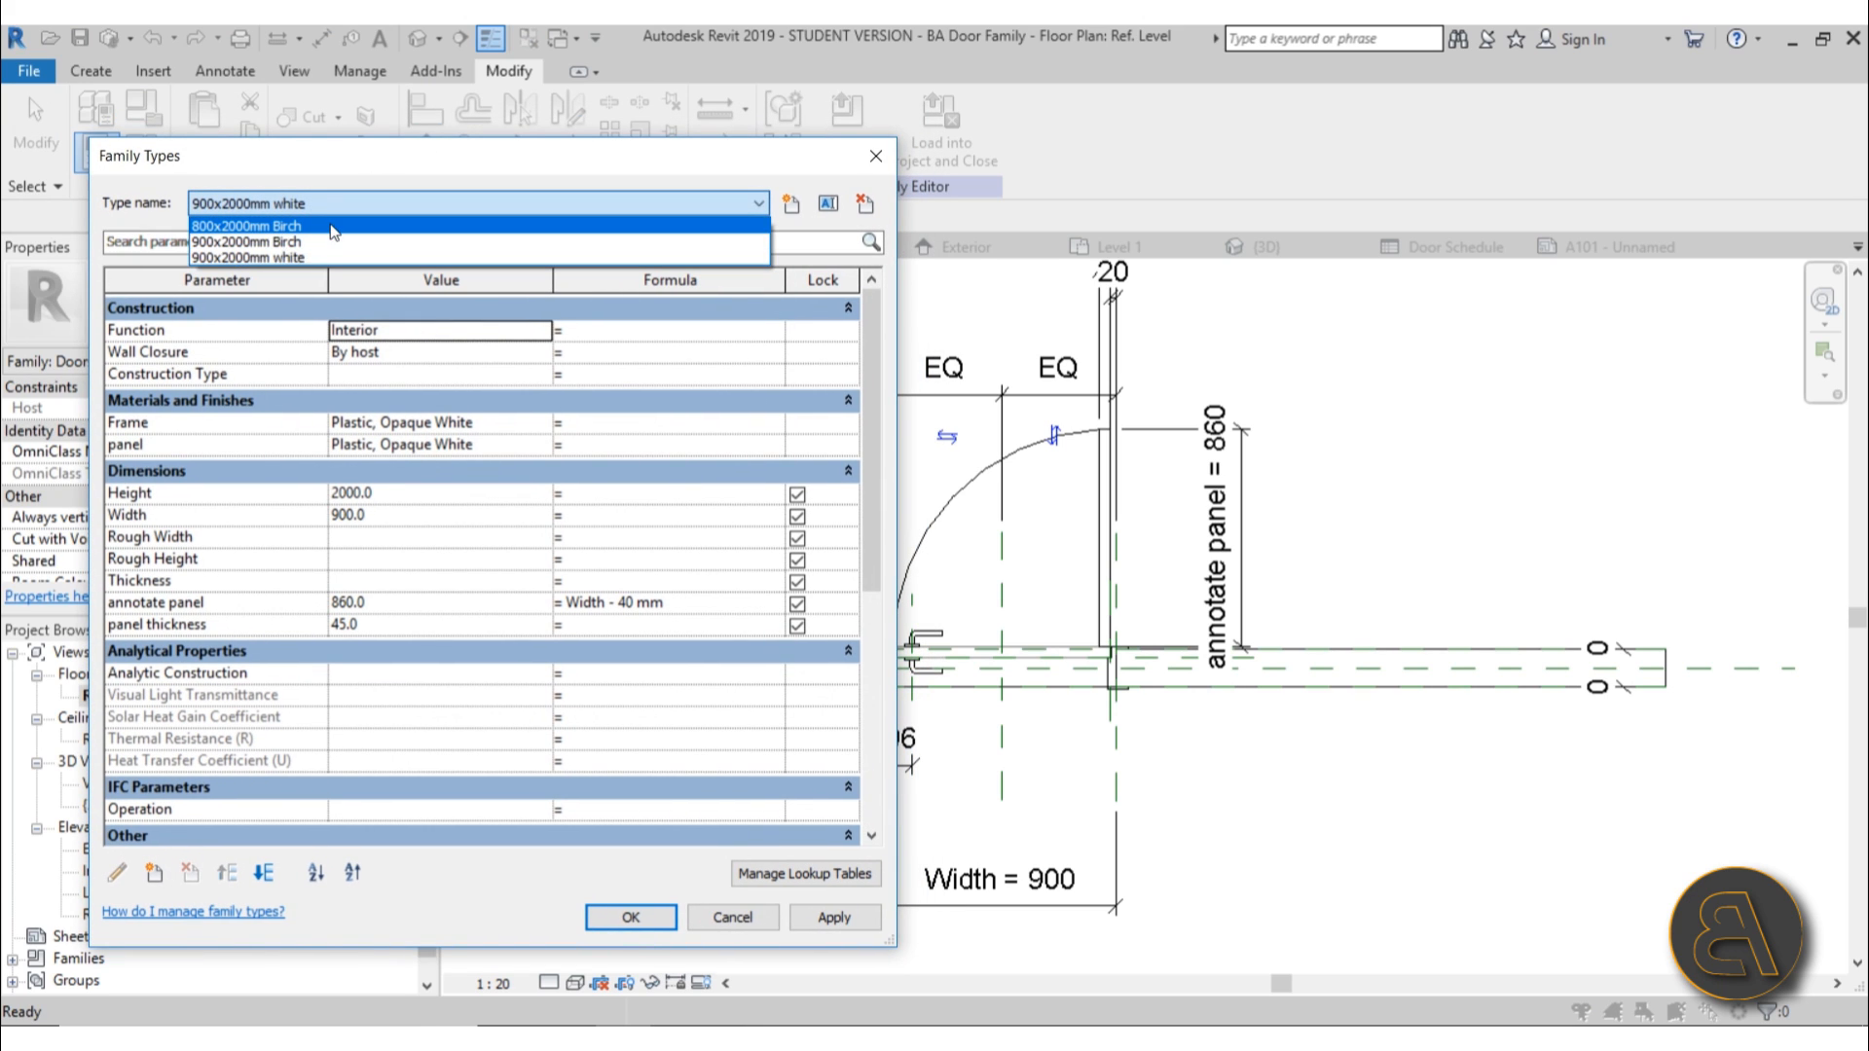
mouse_move(216, 260)
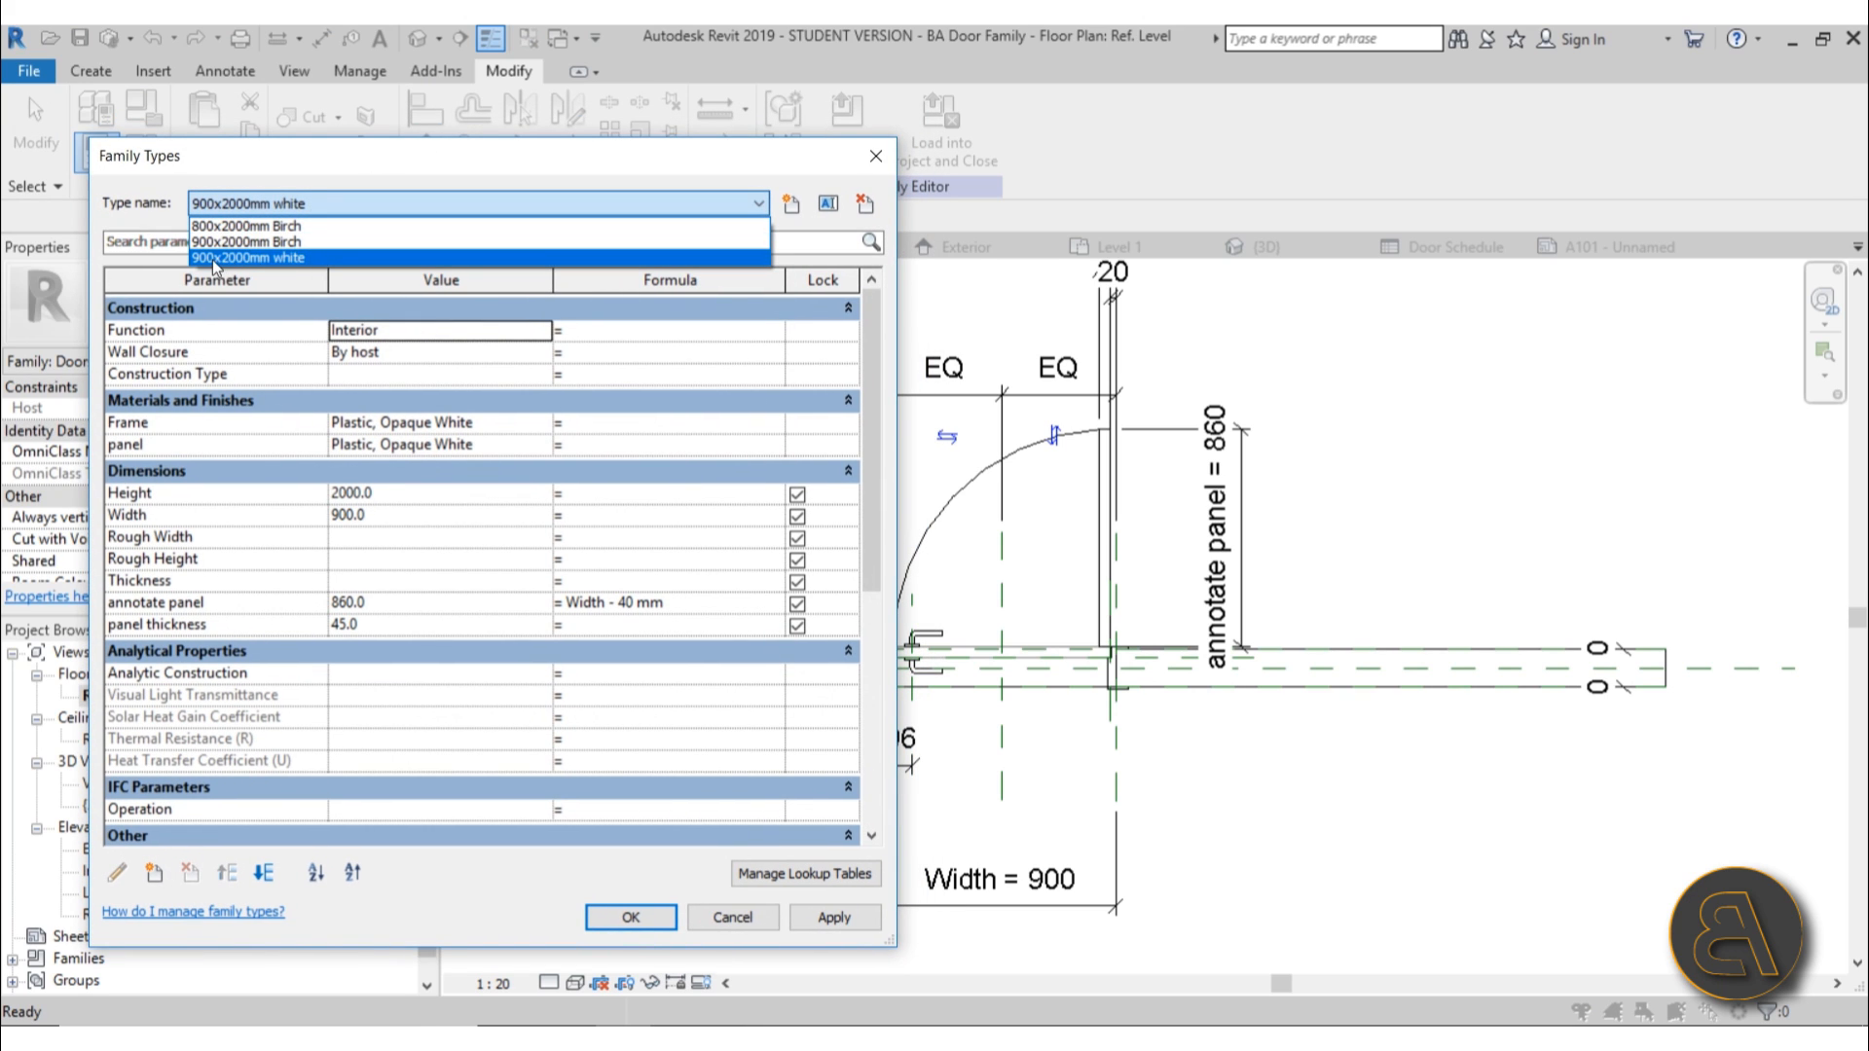
click(249, 257)
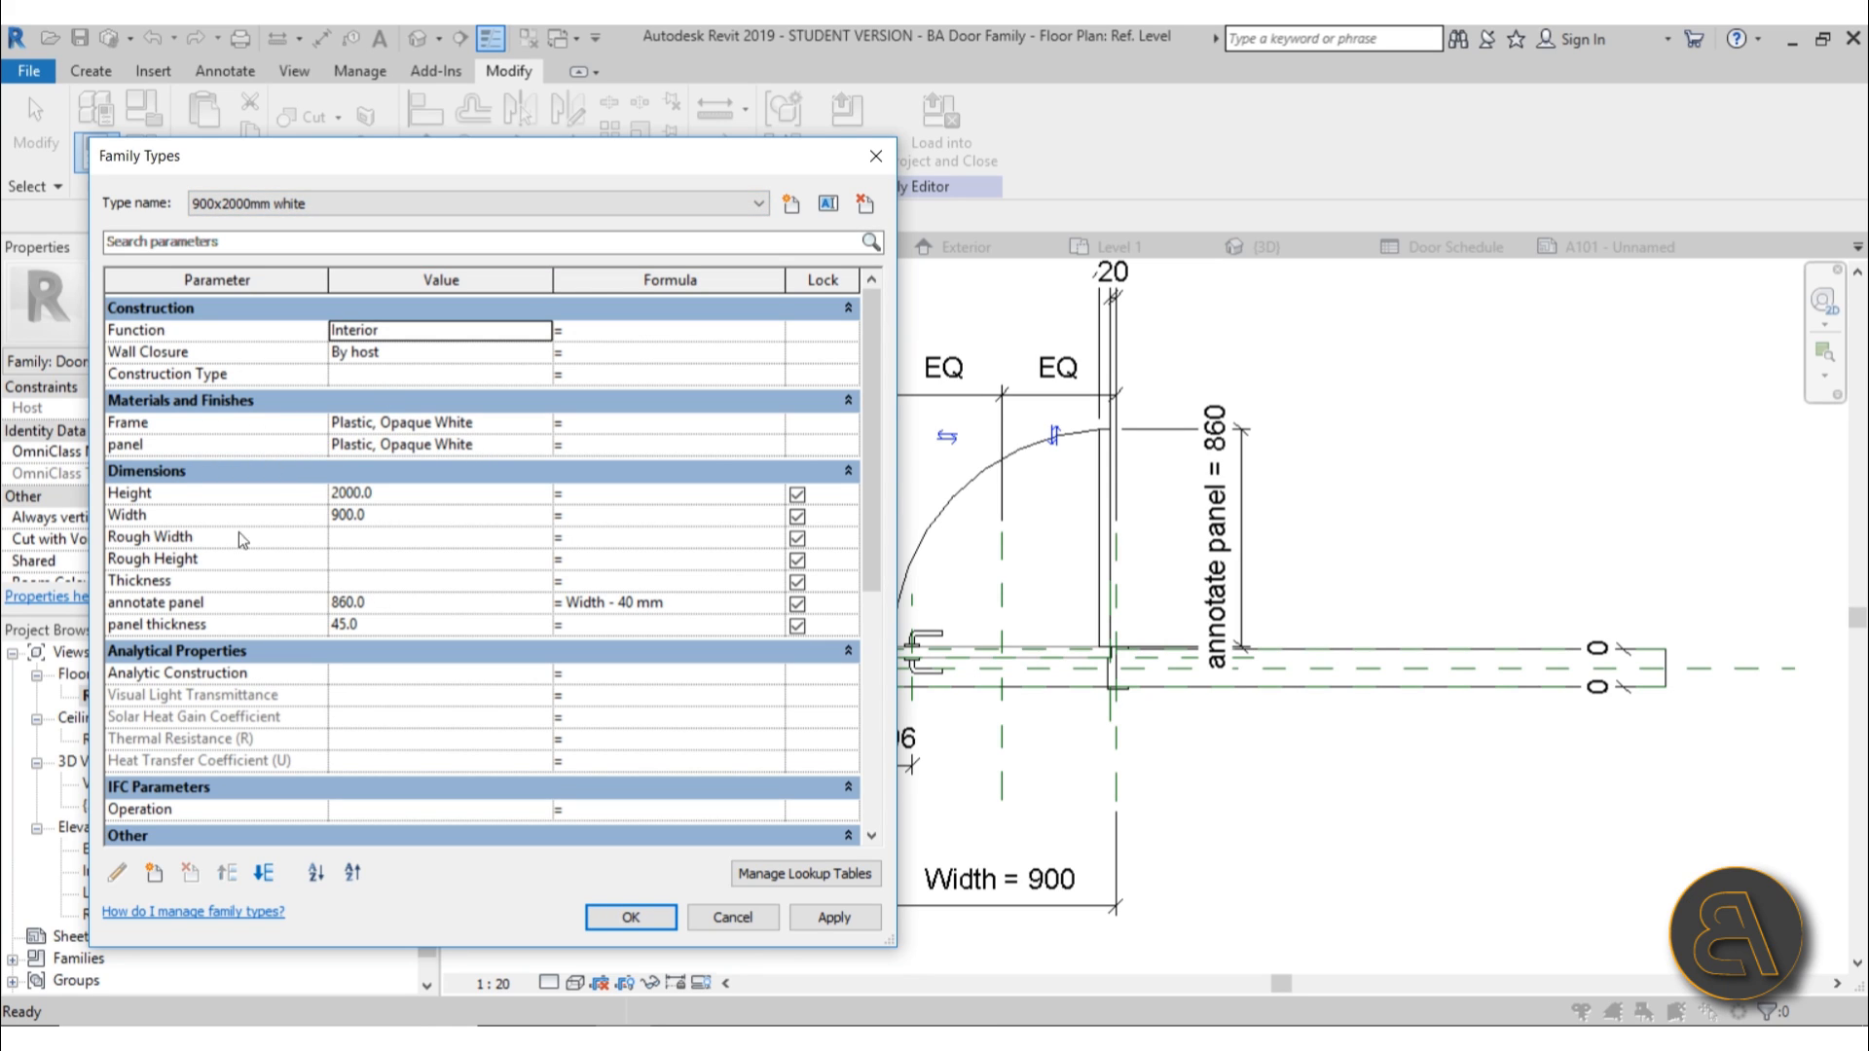
mouse_move(463, 506)
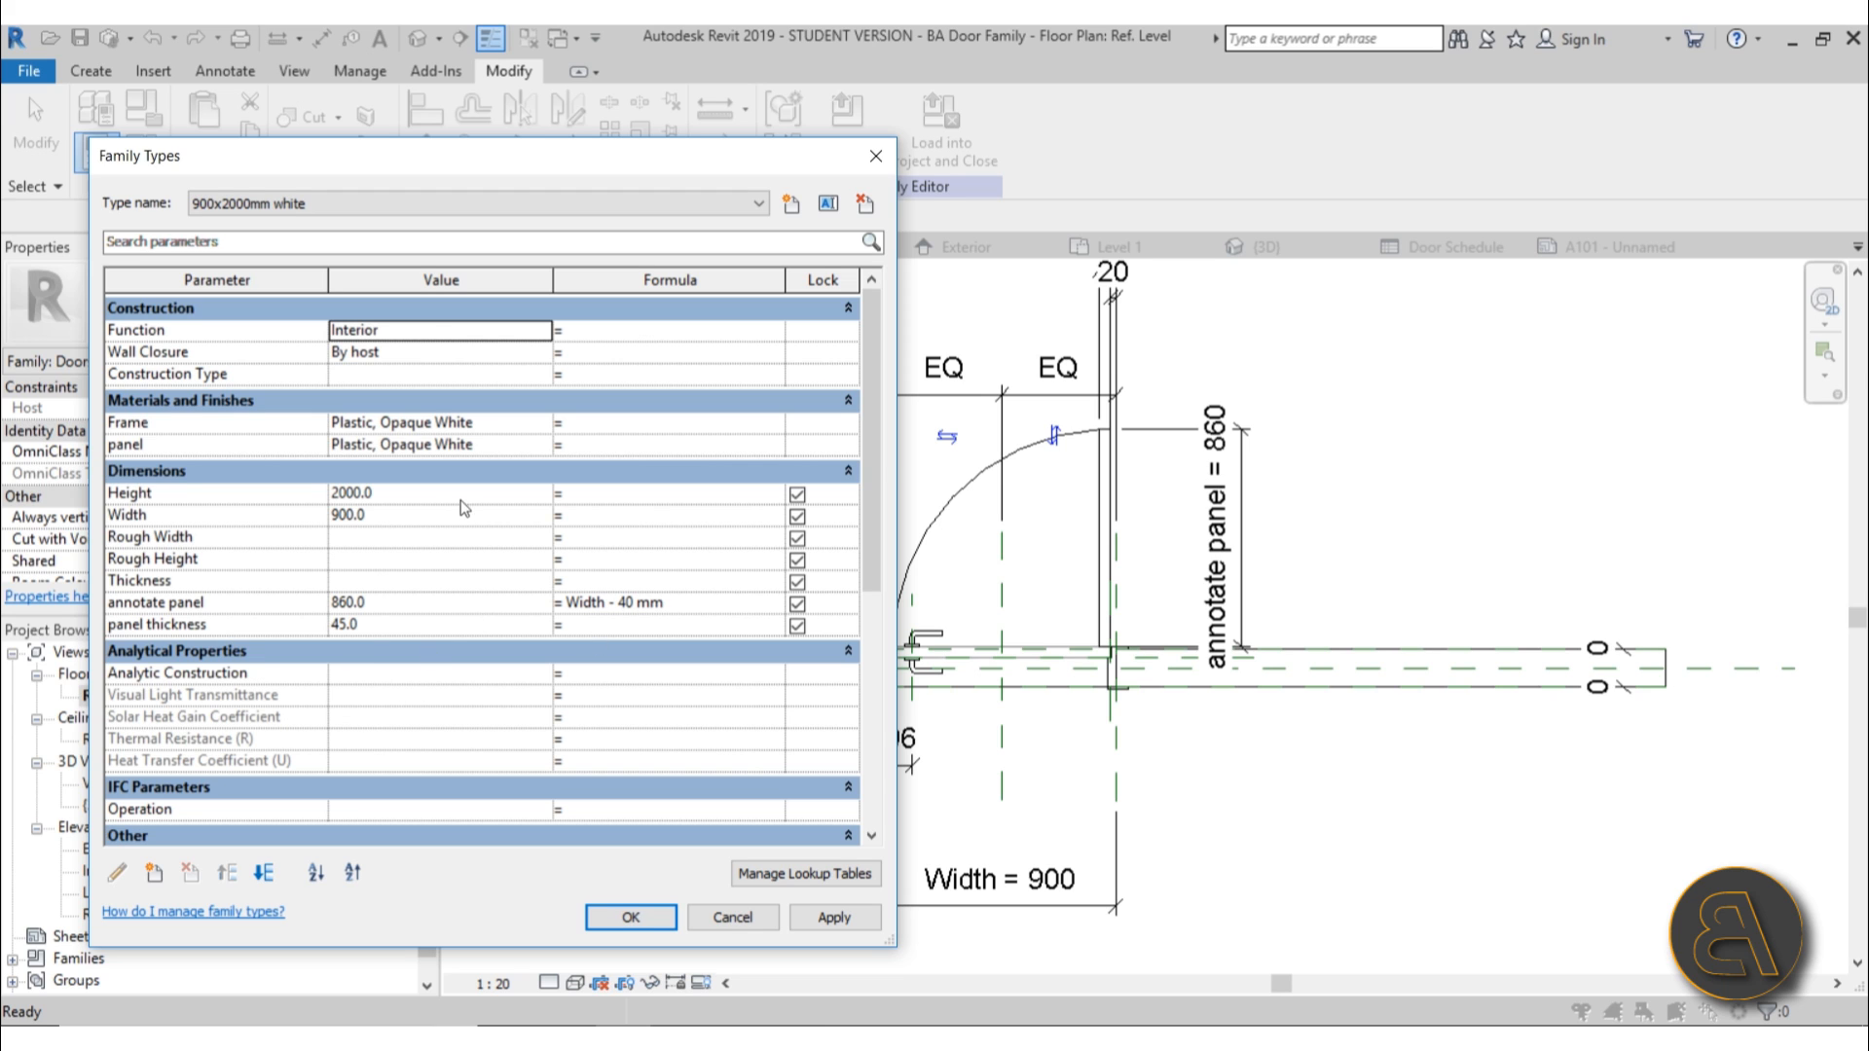
scroll(down, 3)
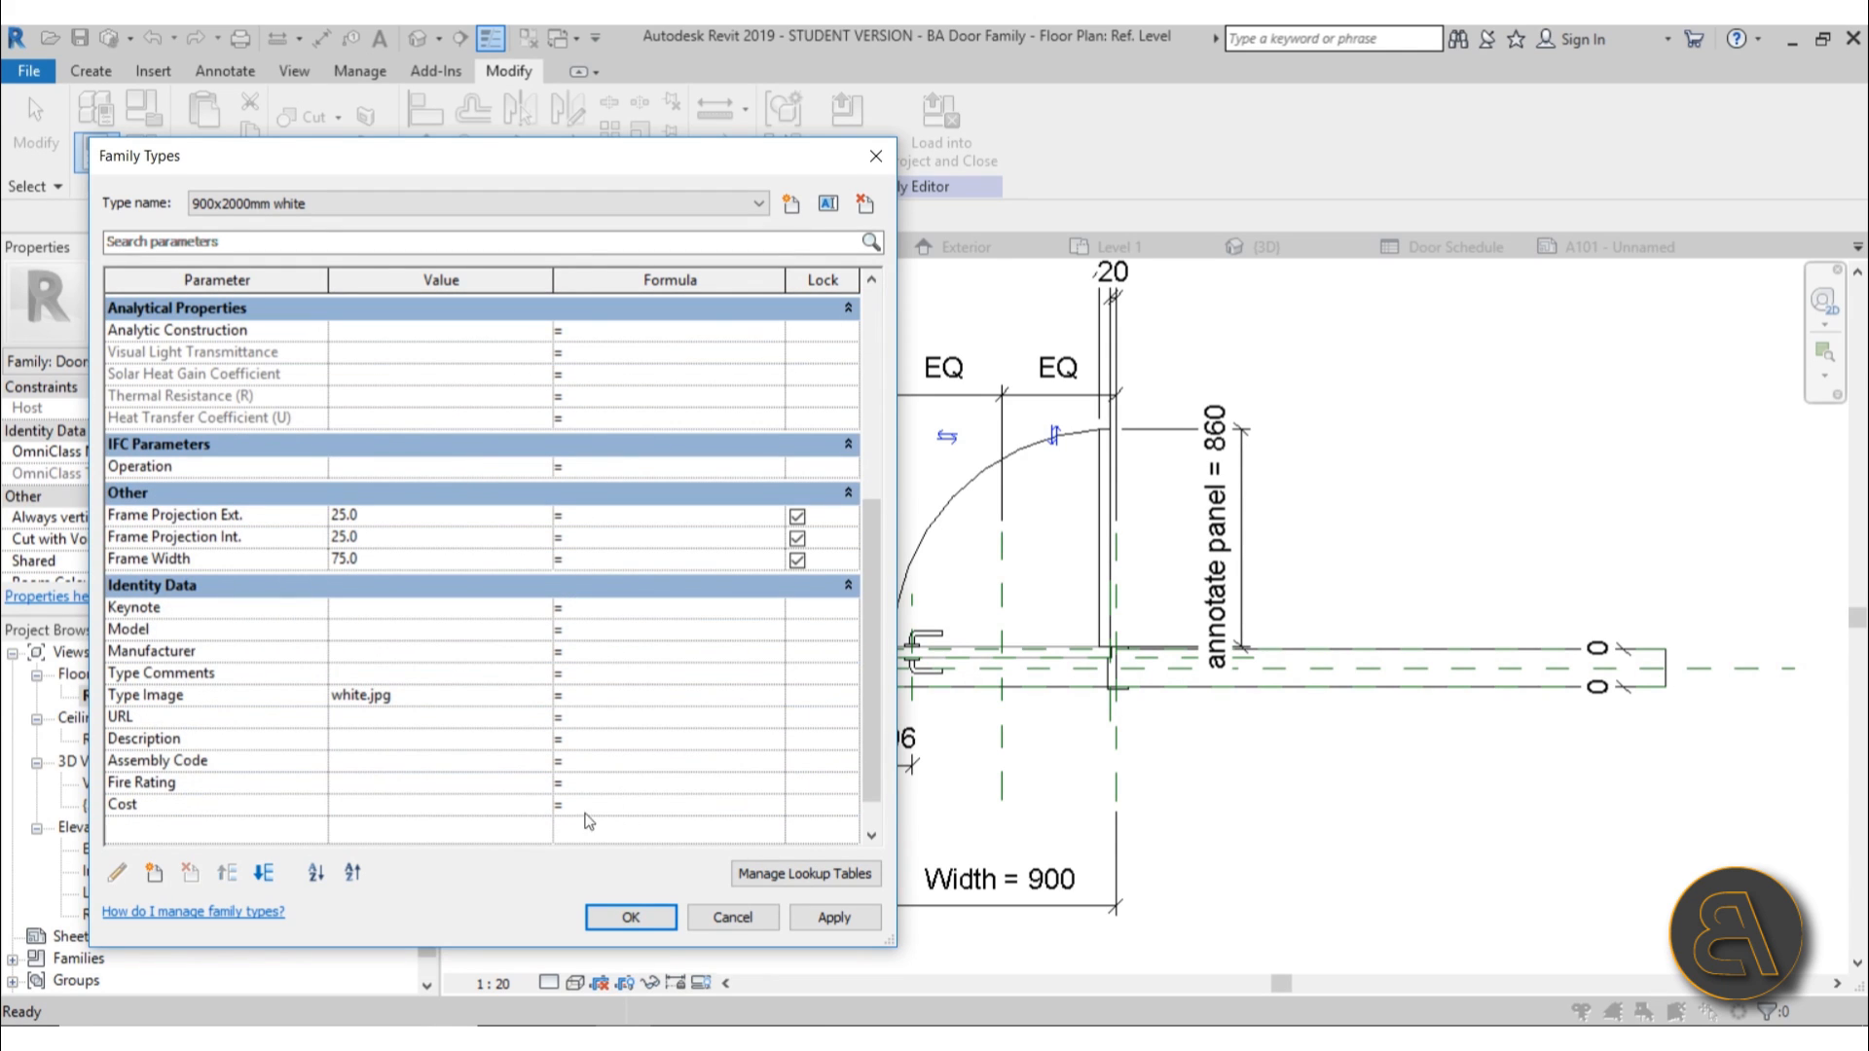
mouse_move(609, 880)
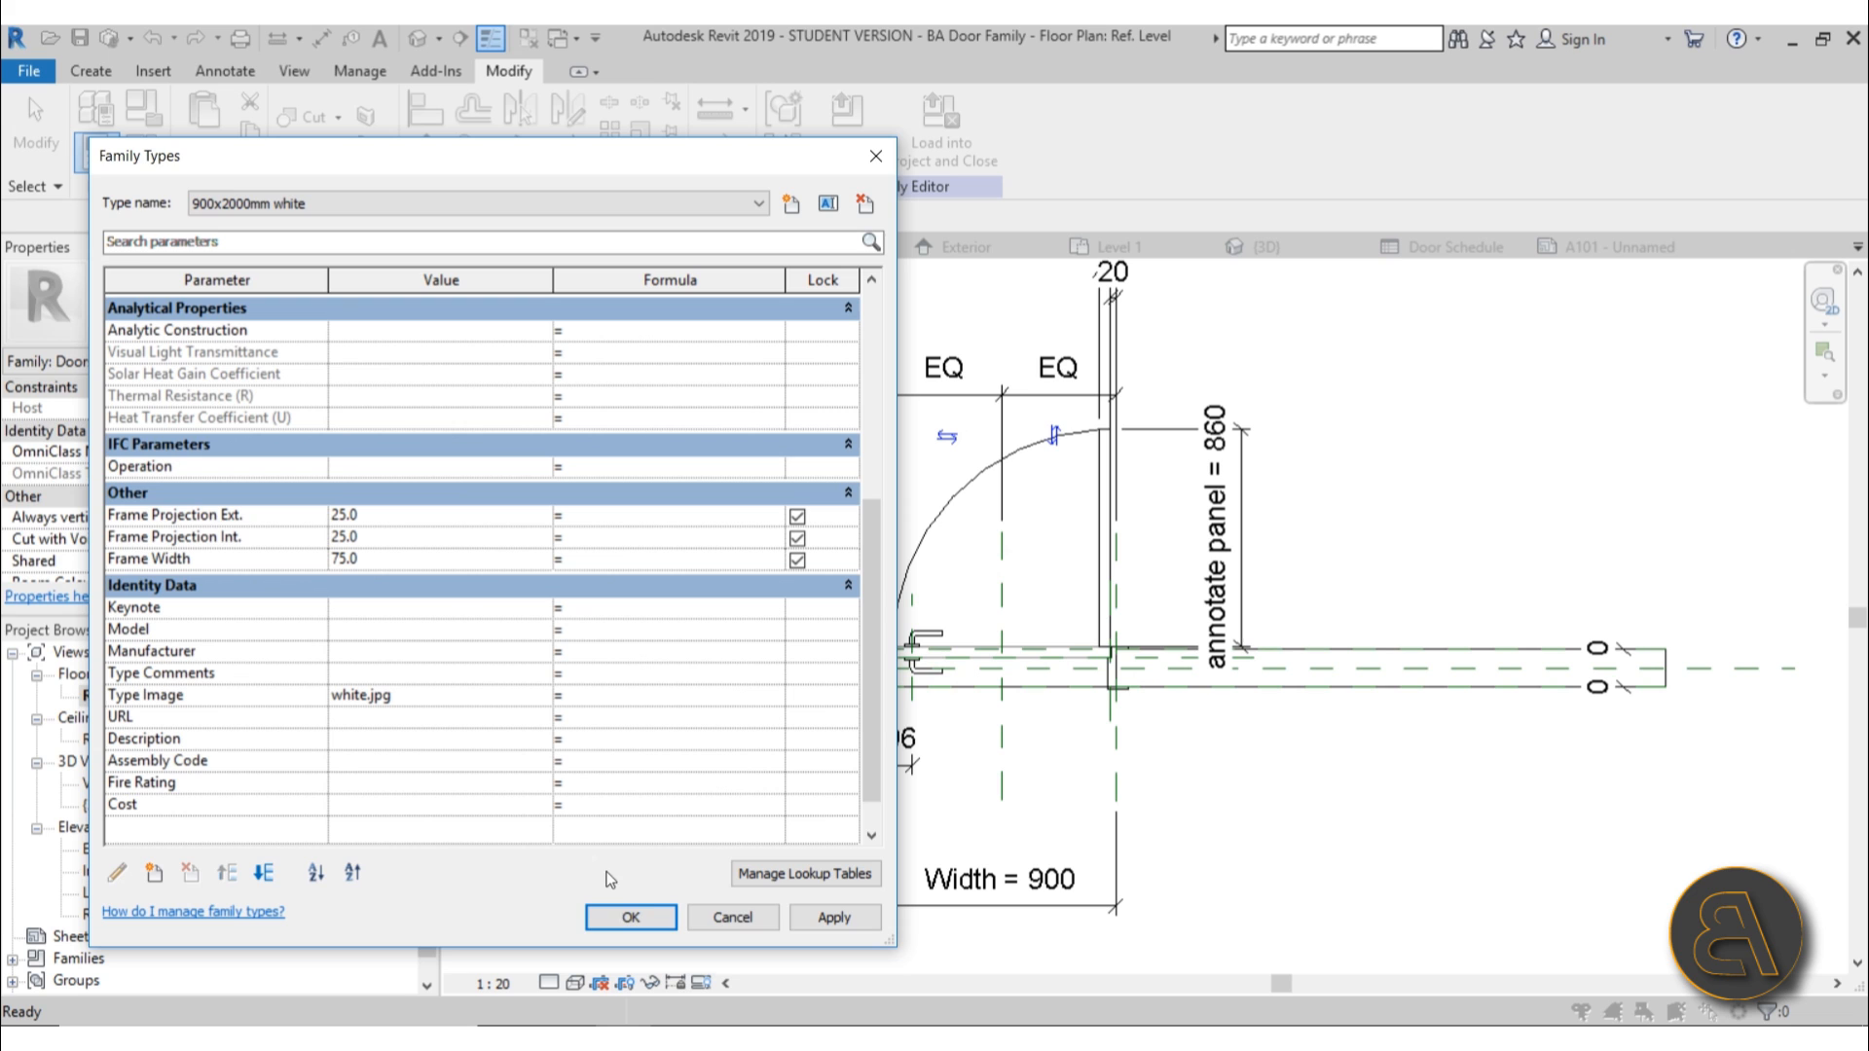
click(631, 917)
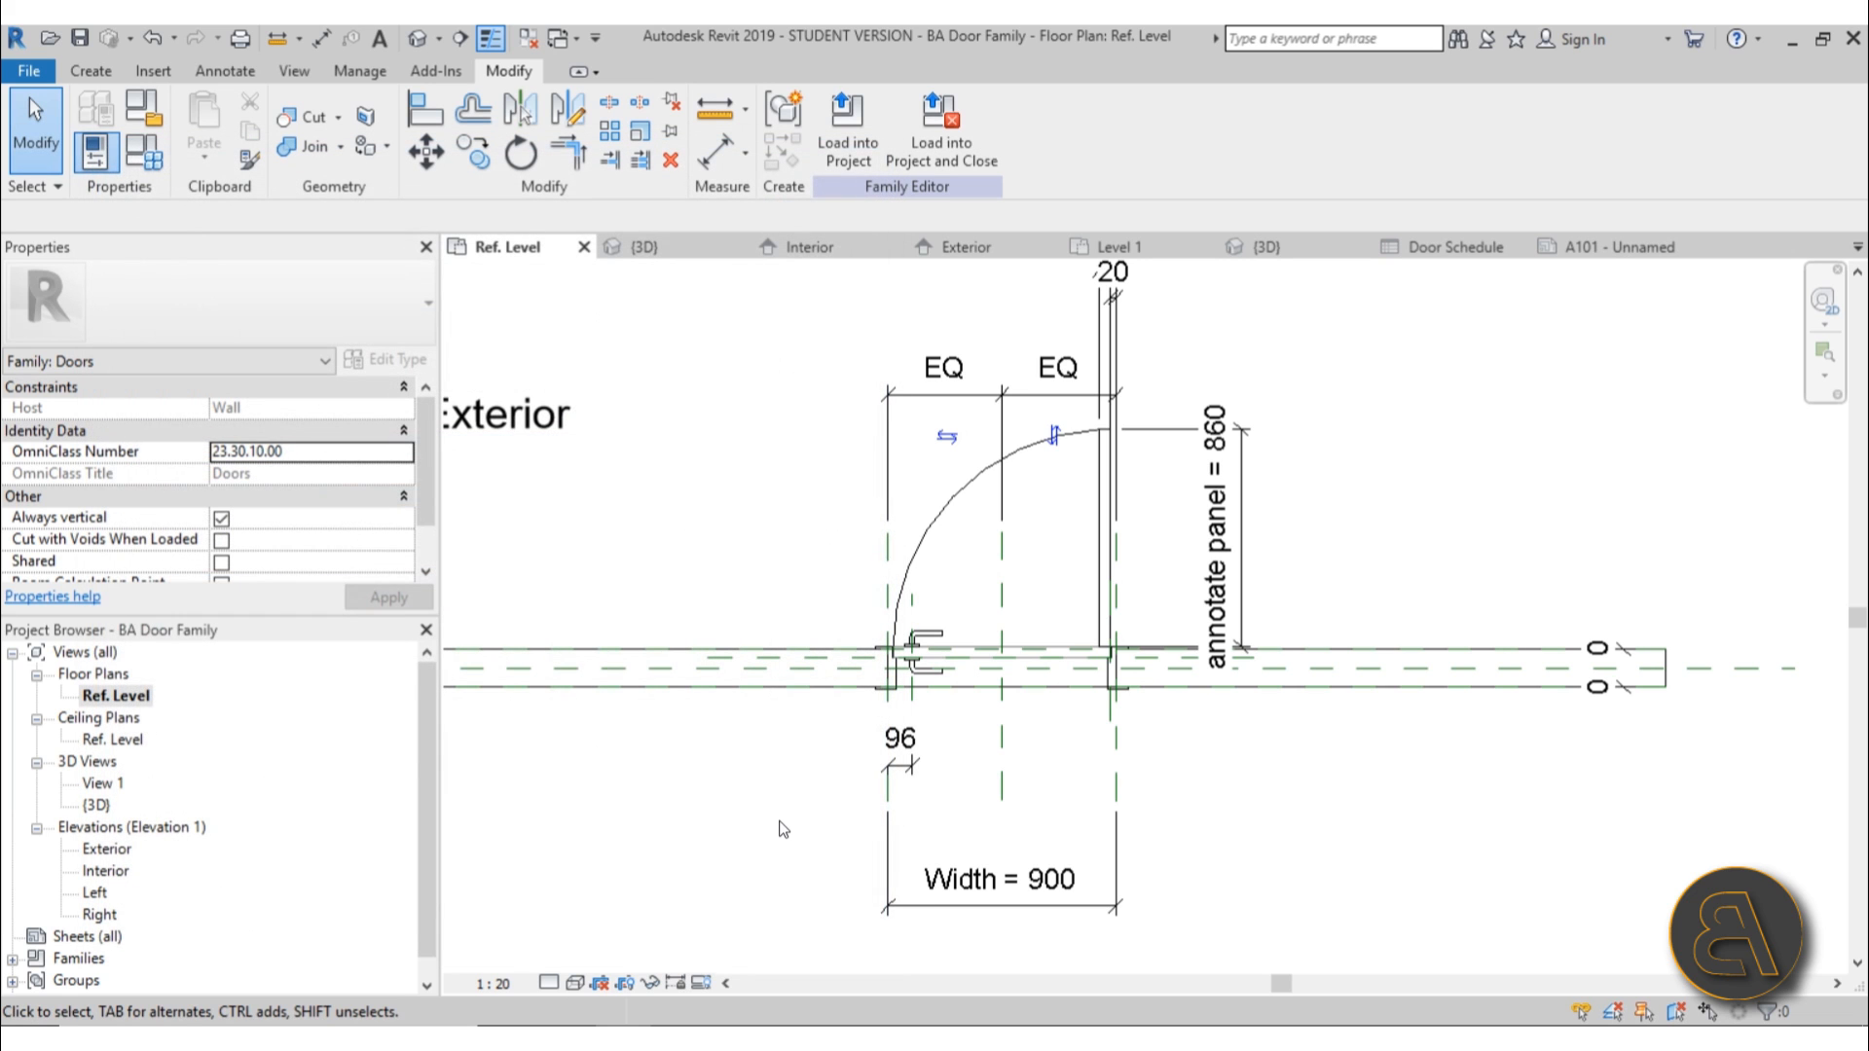
Show the project's birch and white doors in the 3D view with Realistic visual style
click(1117, 247)
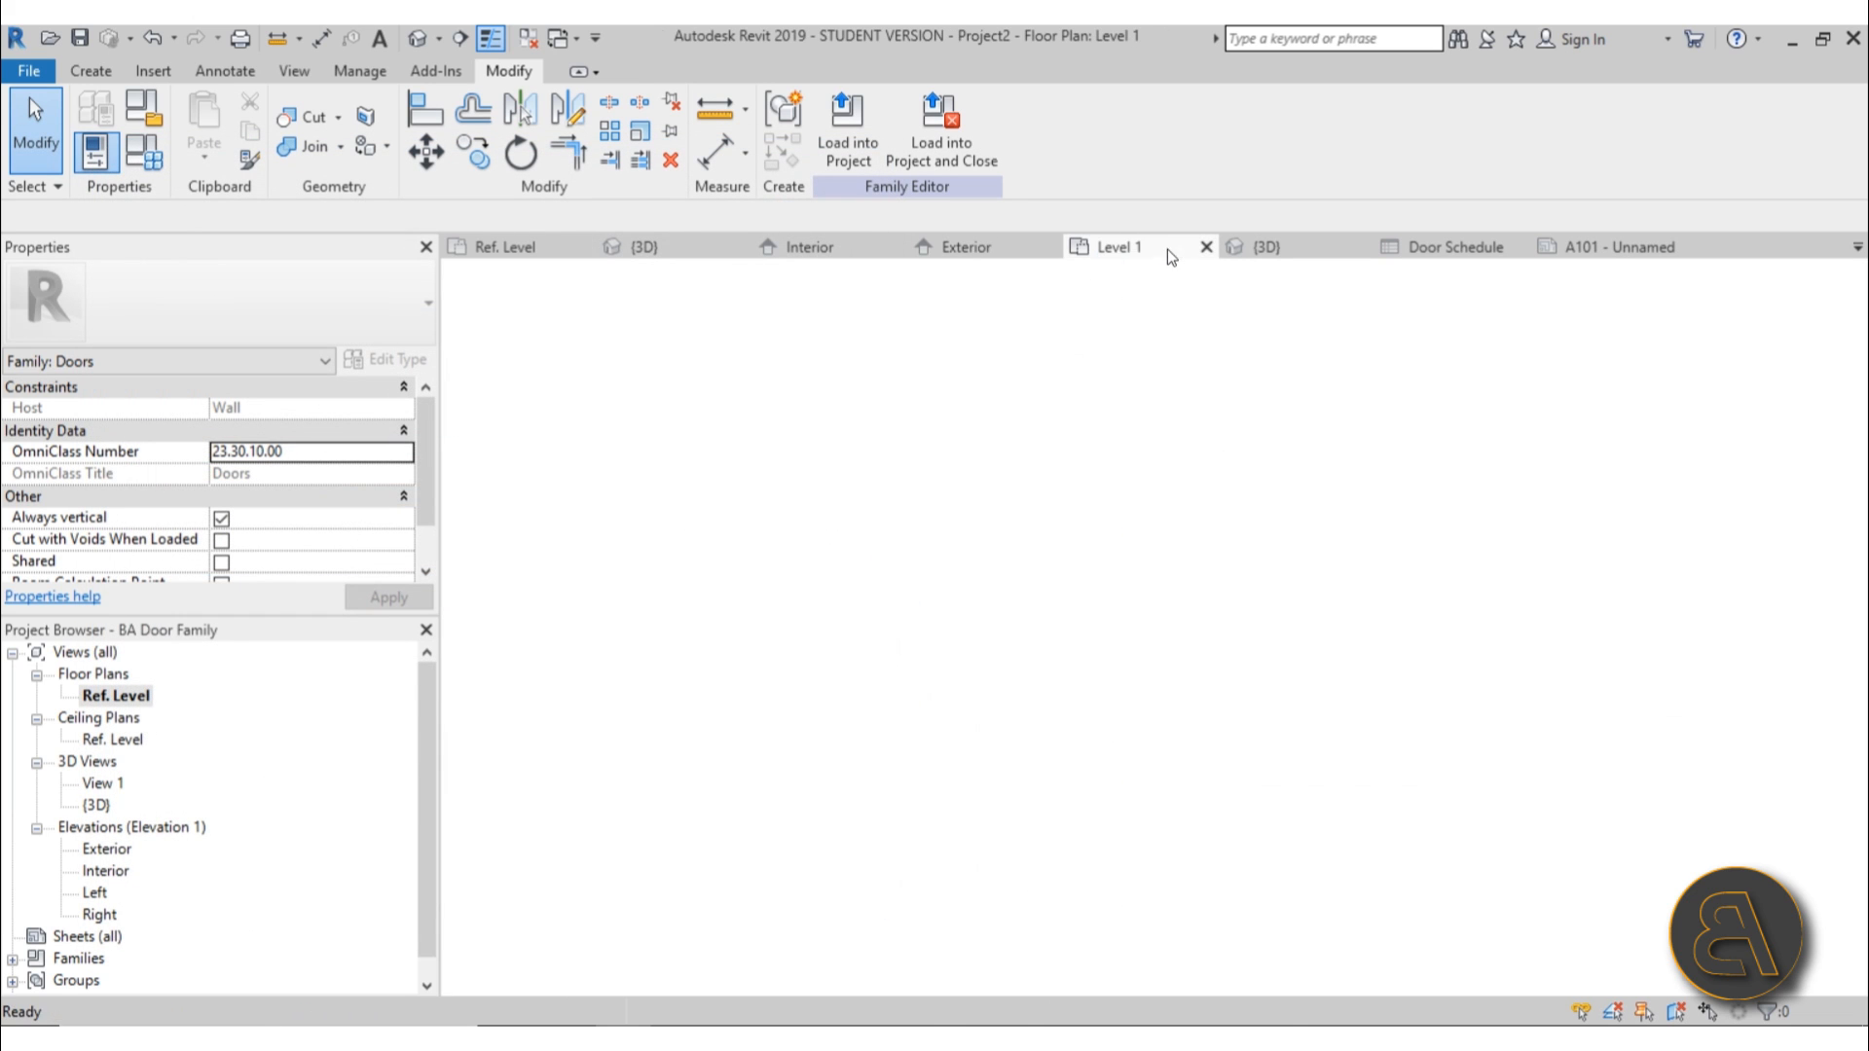
click(1120, 248)
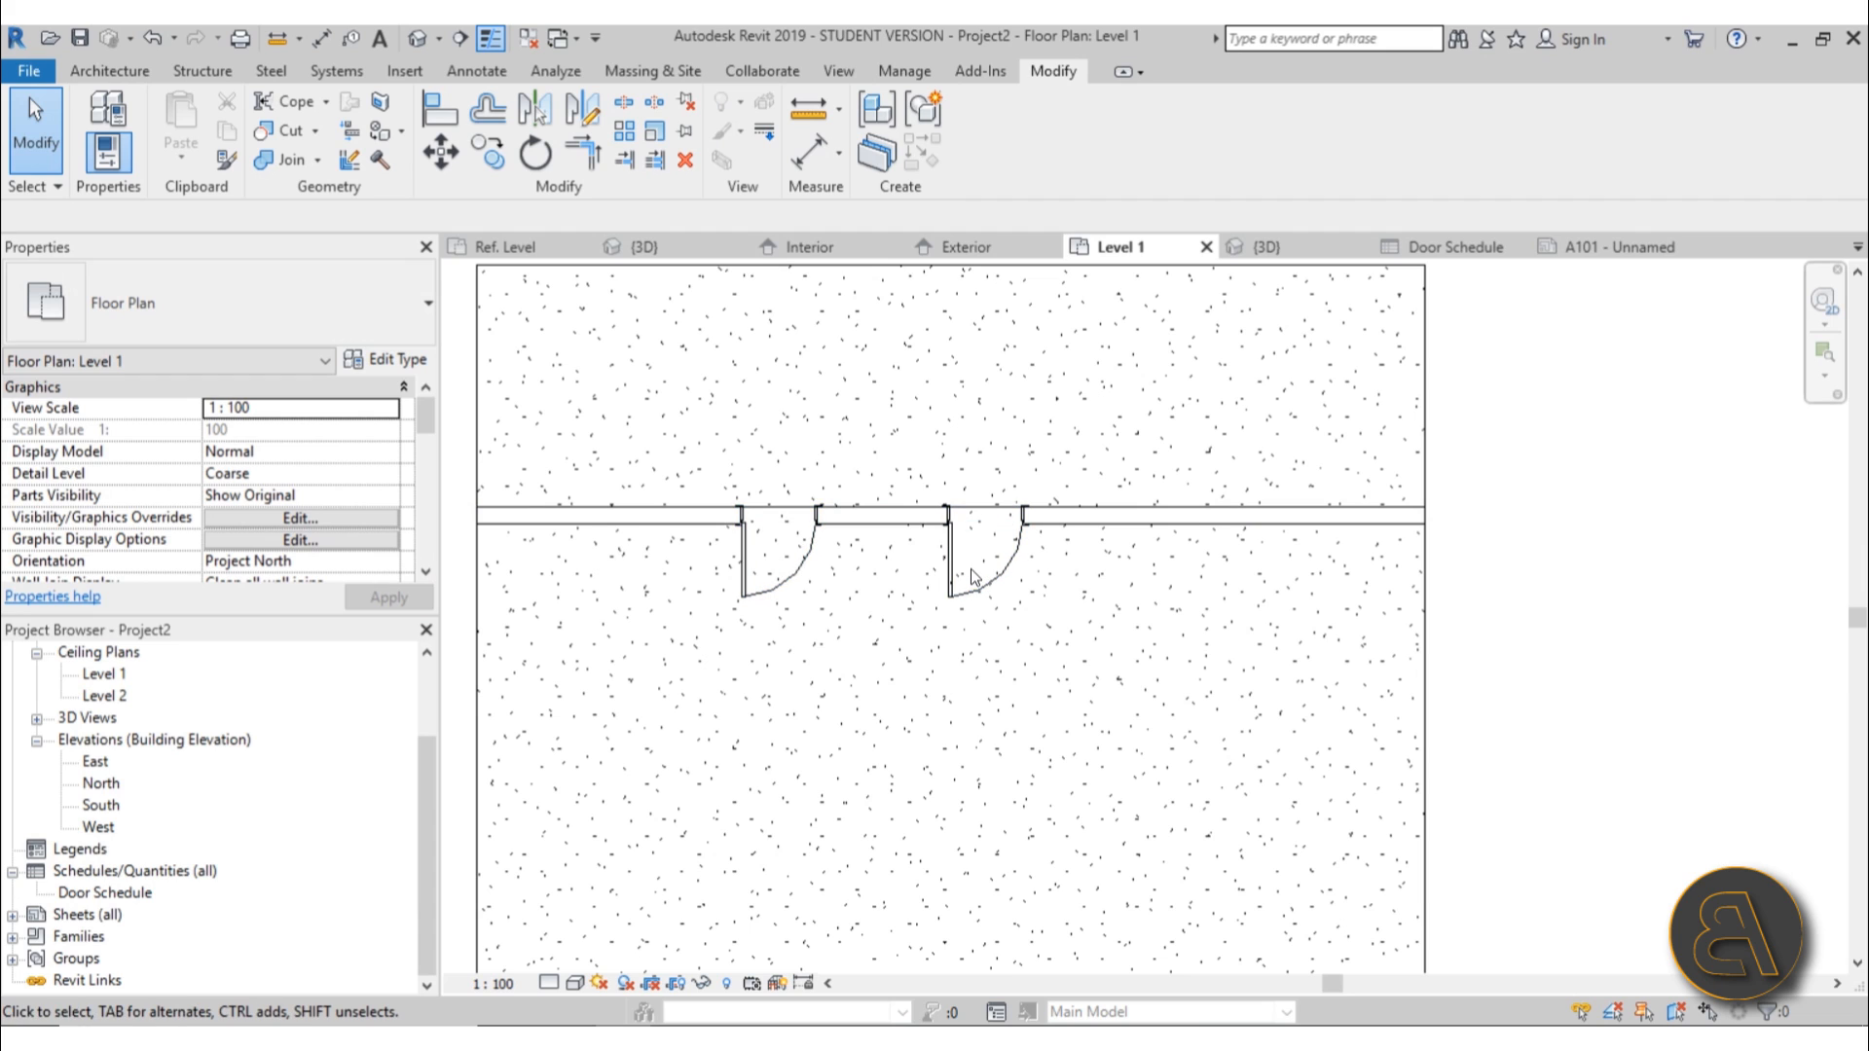
click(1269, 247)
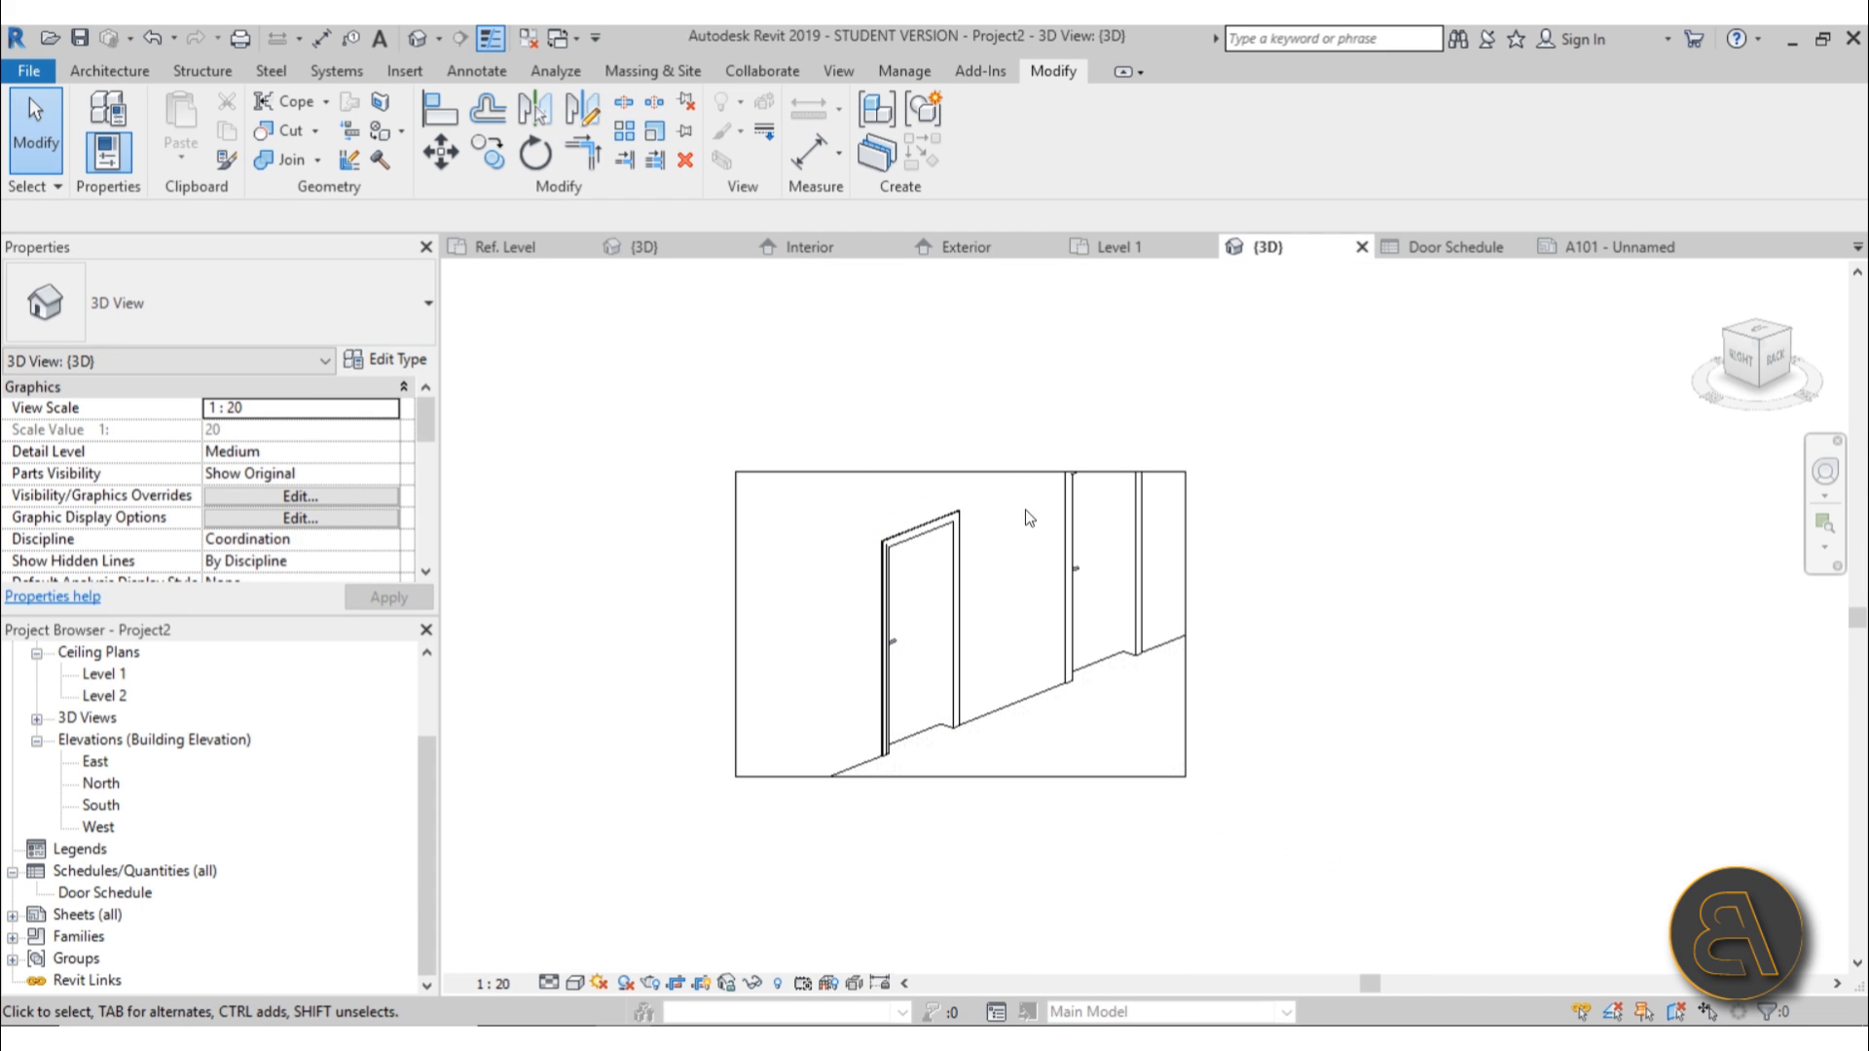
click(958, 463)
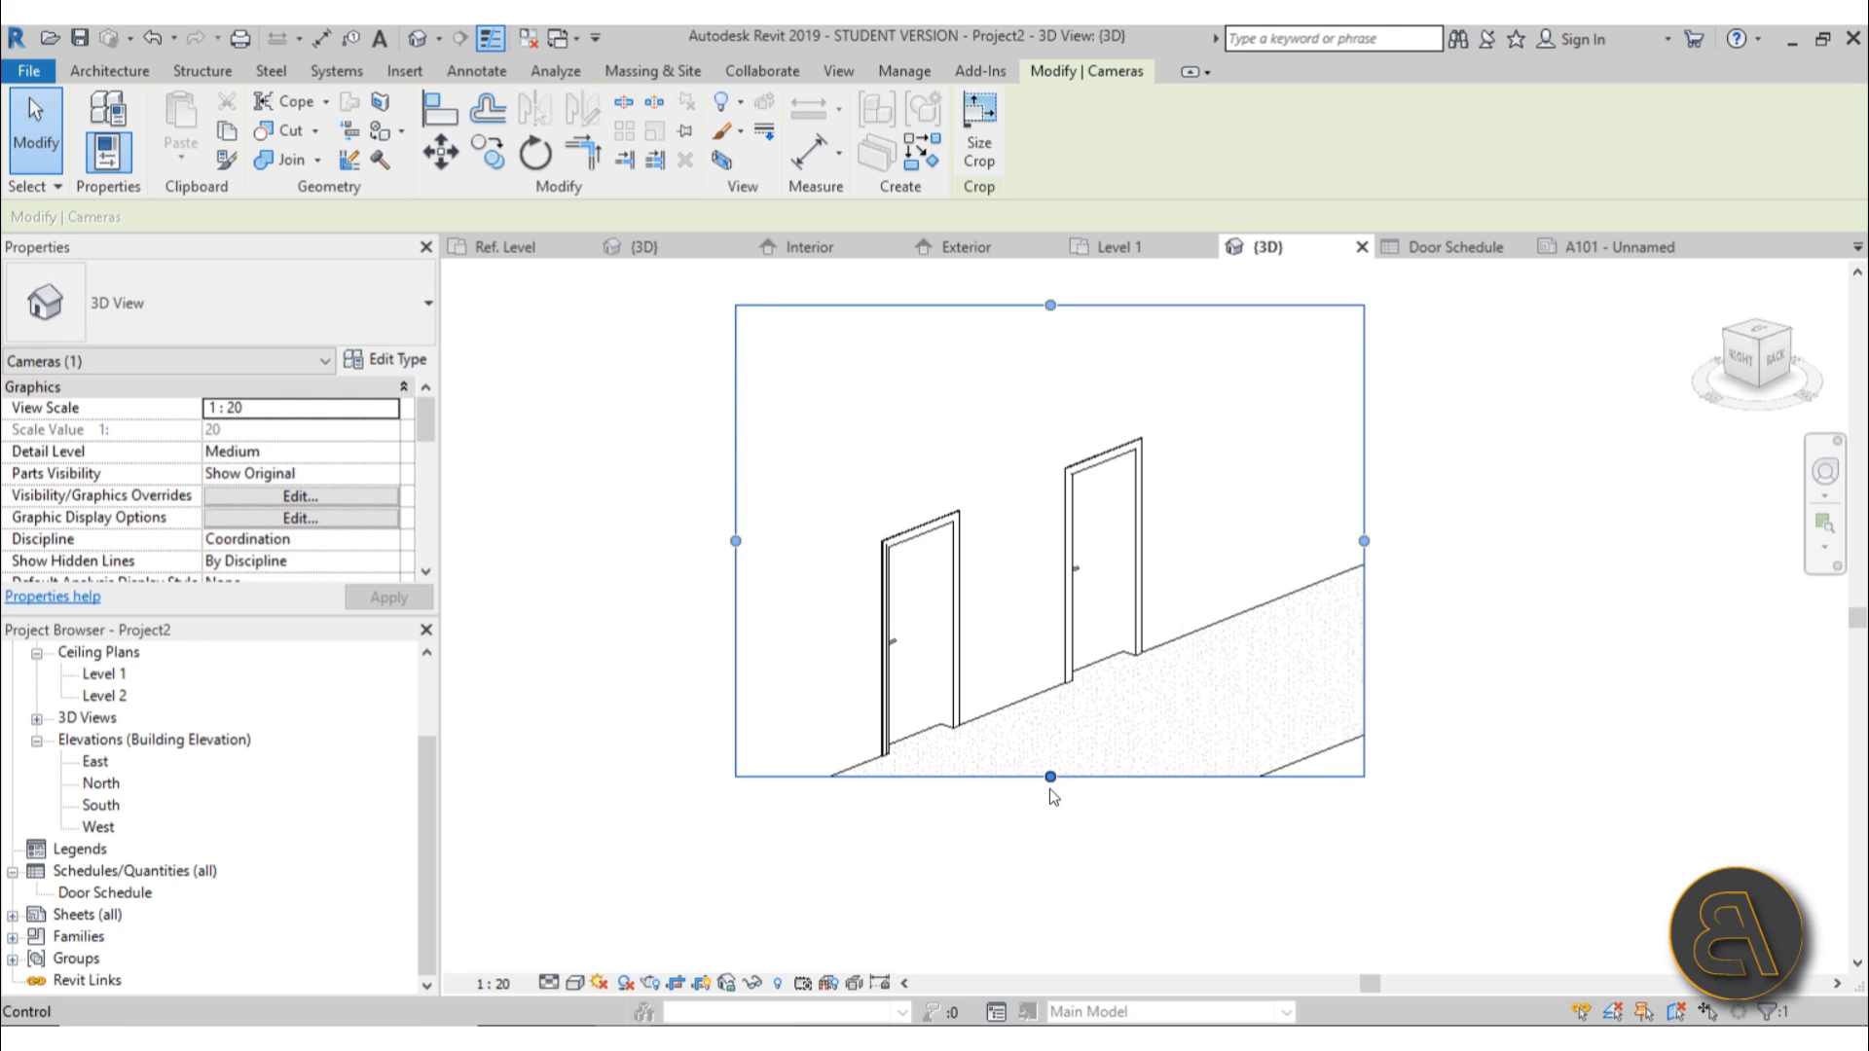
click(1090, 570)
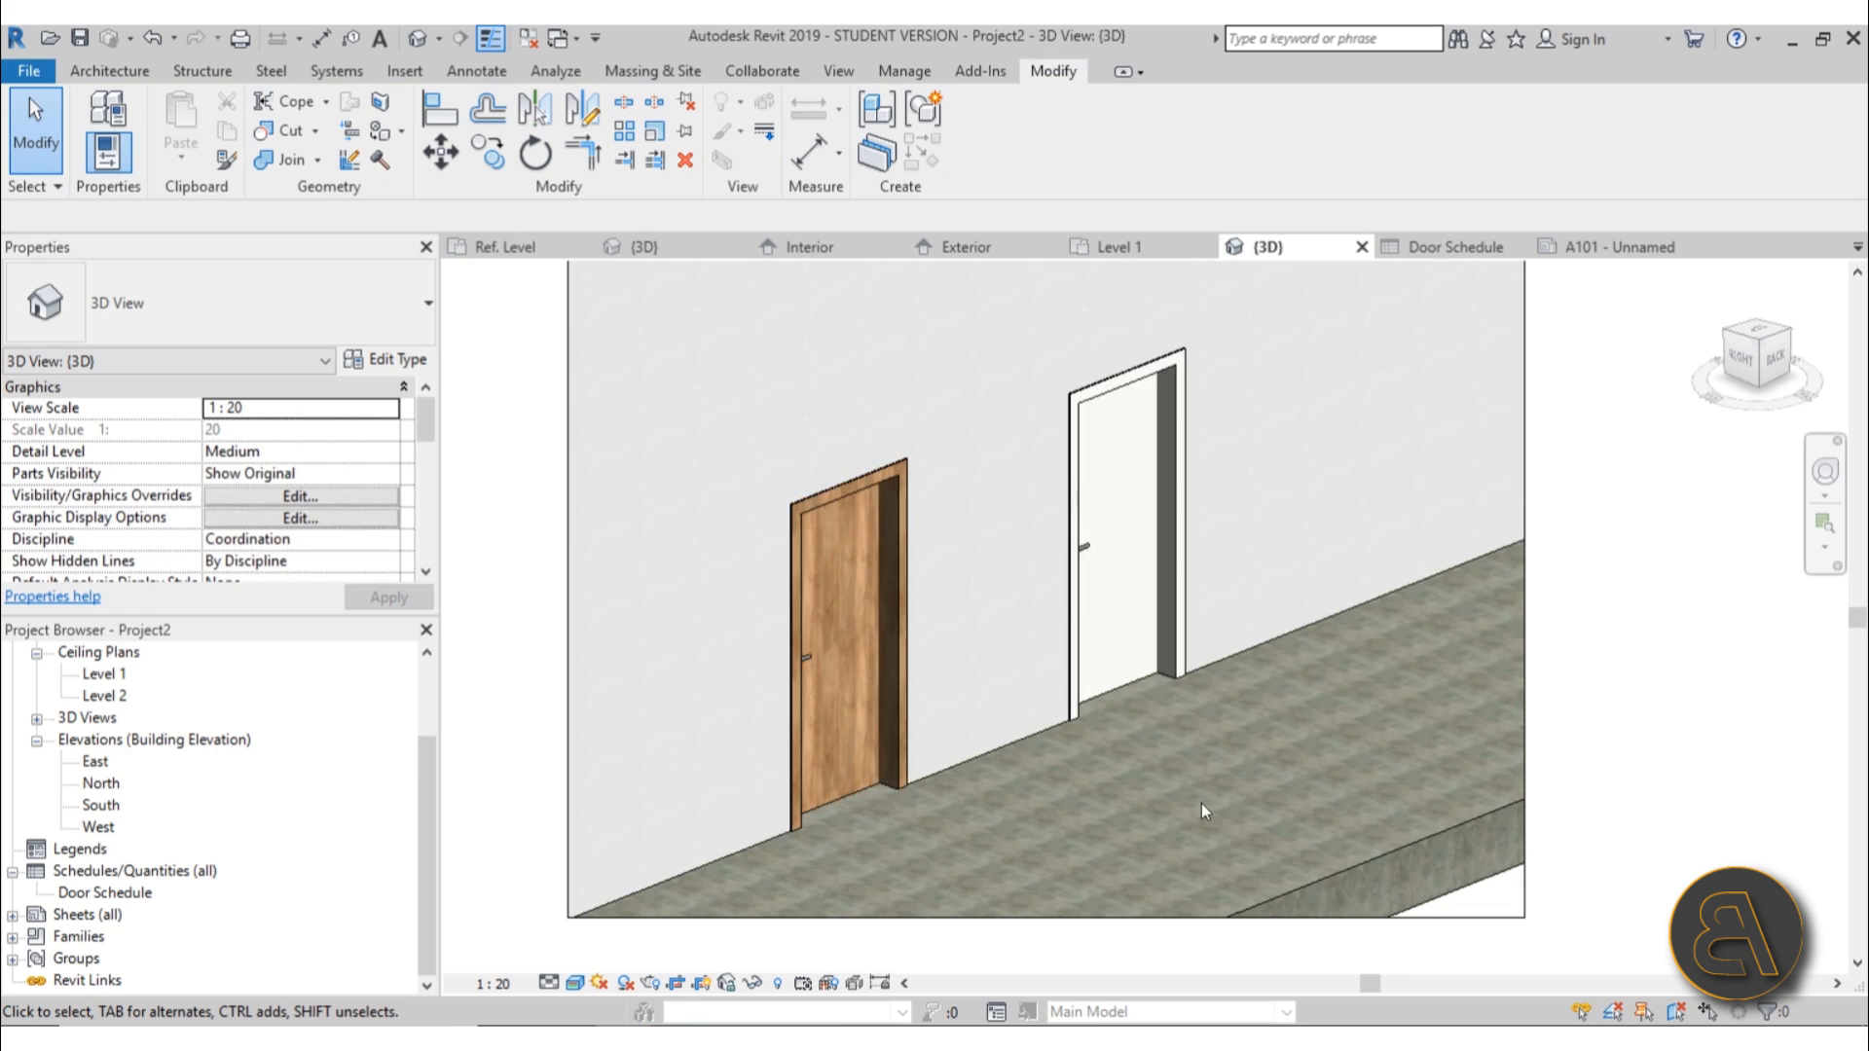
mouse_move(1002, 730)
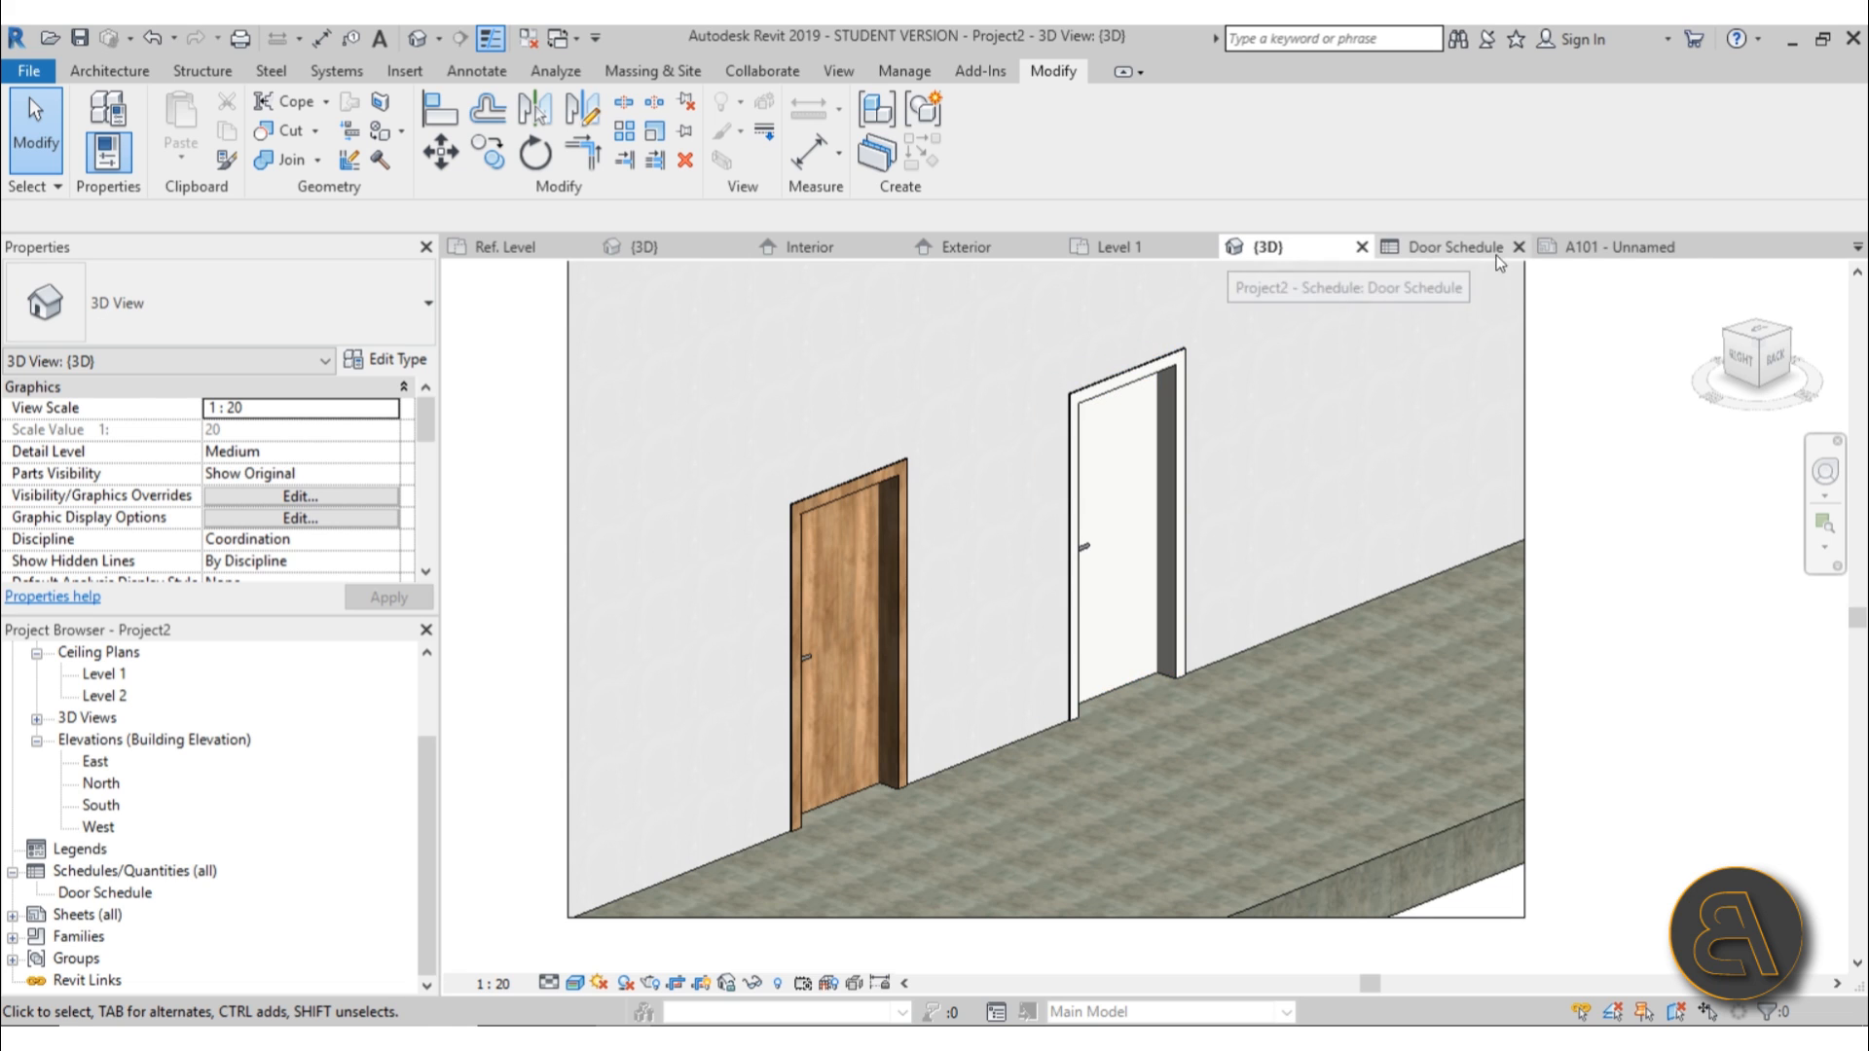
click(1600, 245)
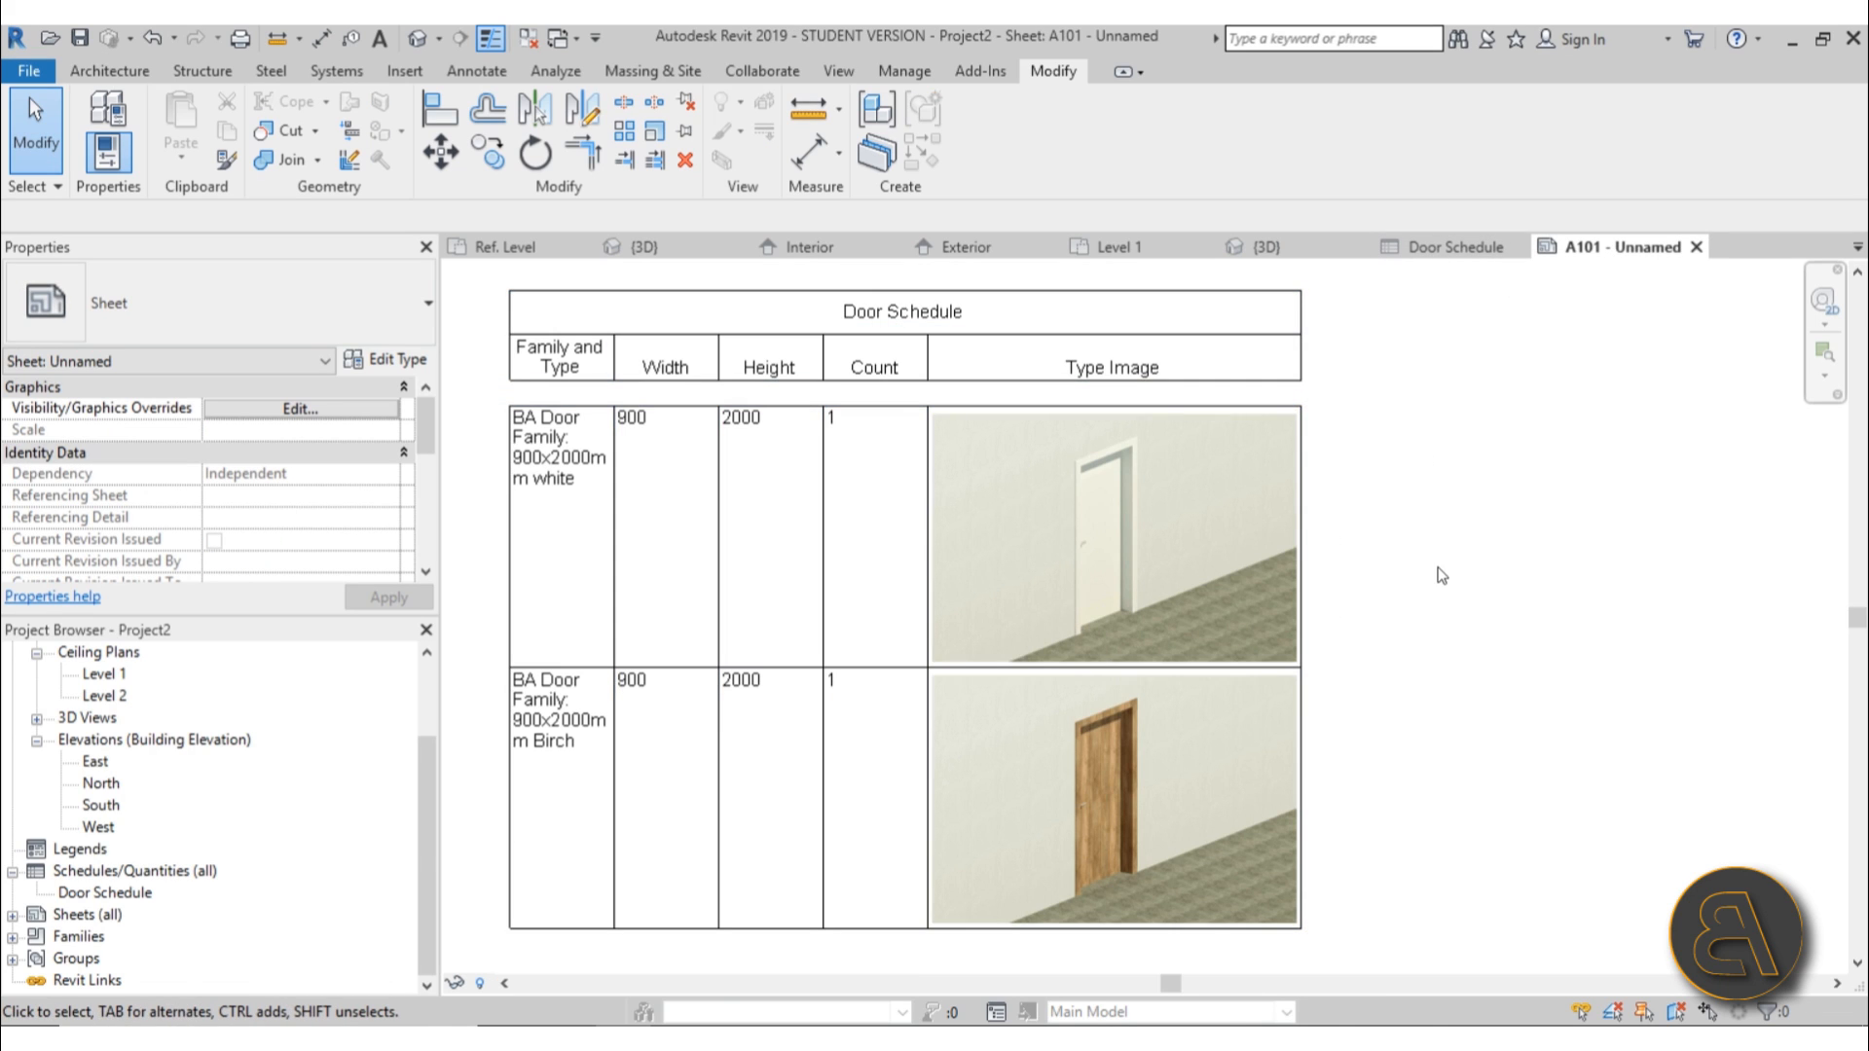
click(1049, 537)
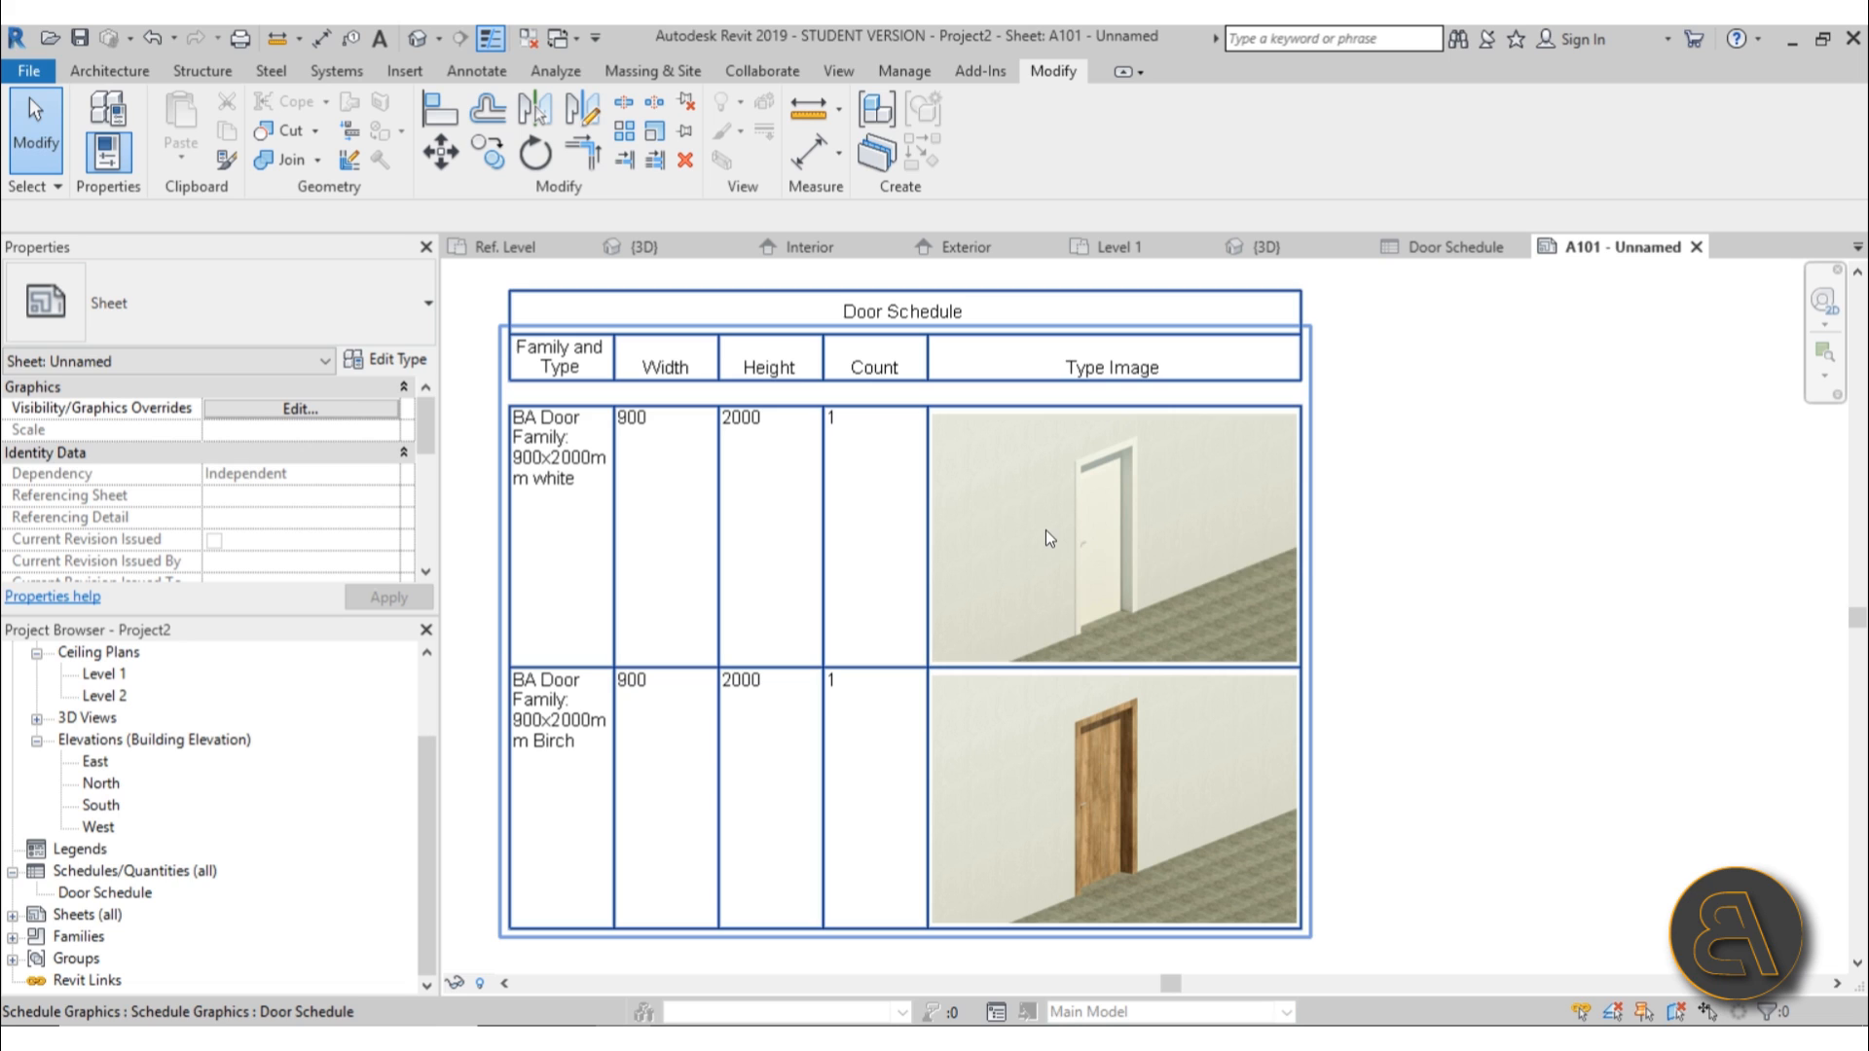
mouse_move(541, 502)
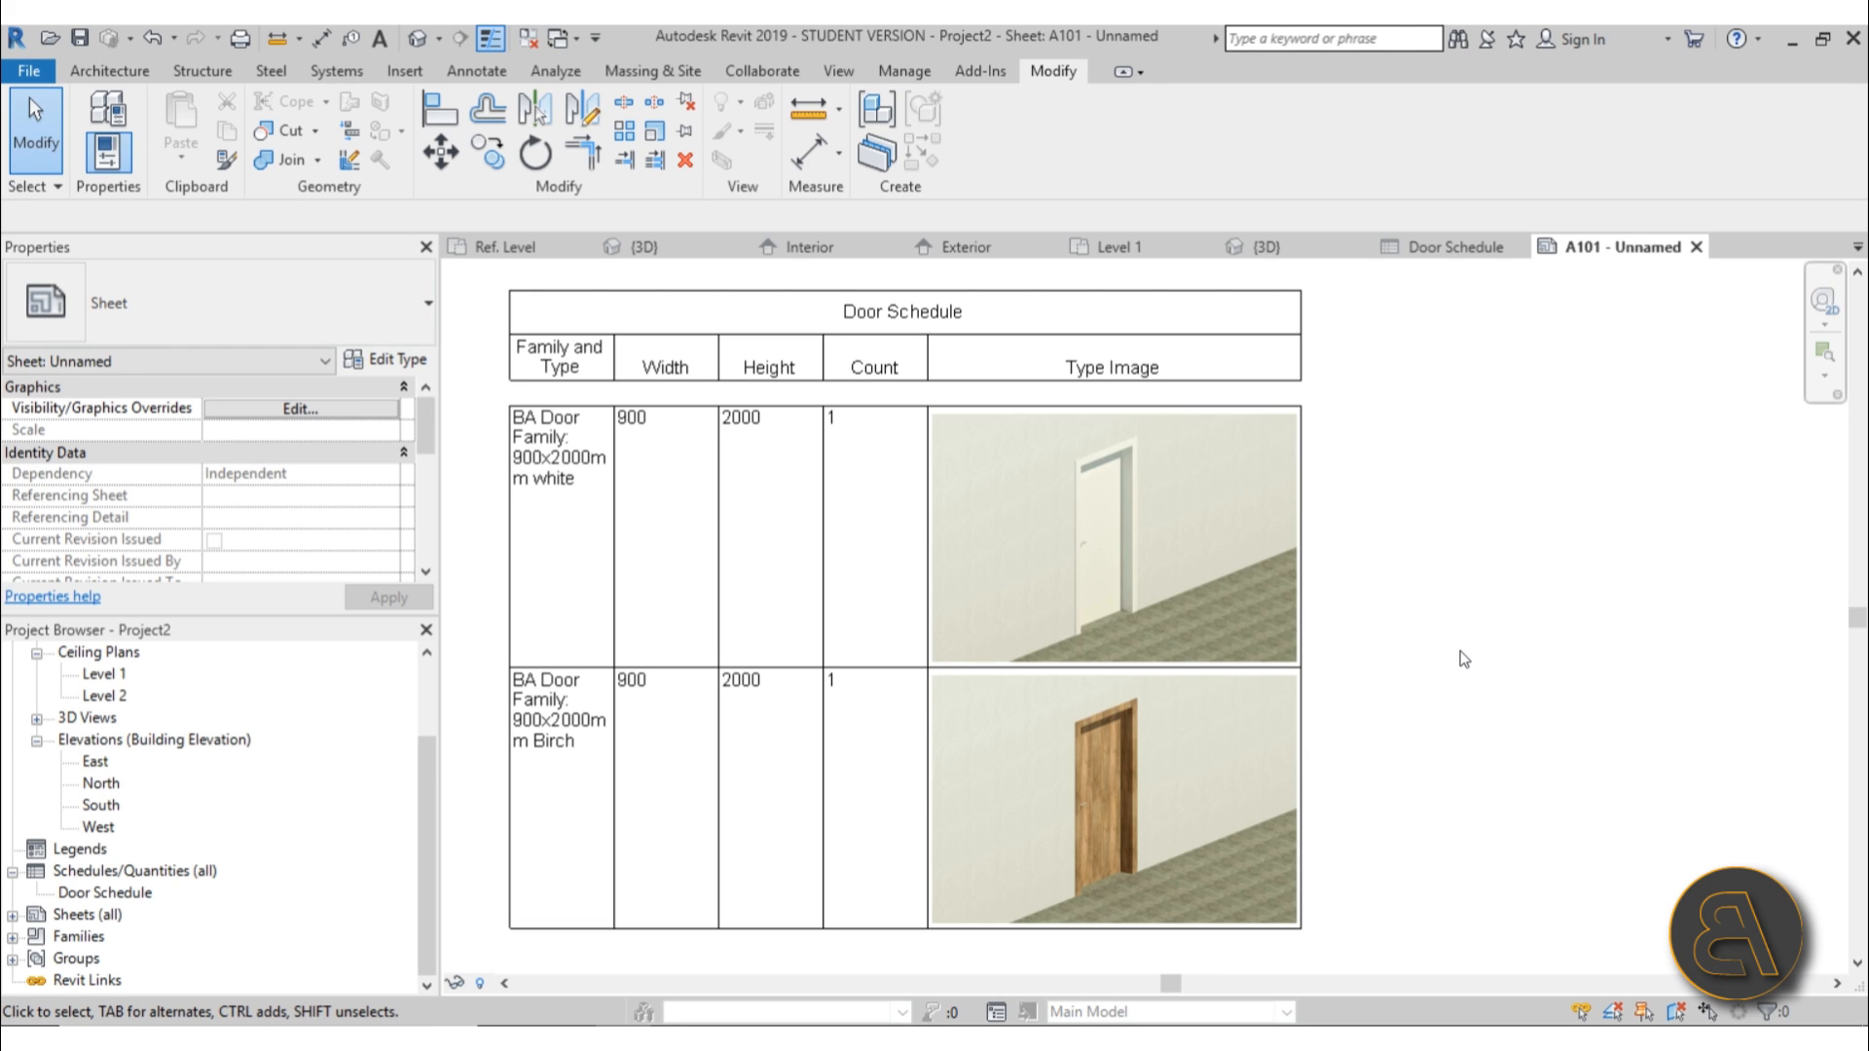
click(1041, 630)
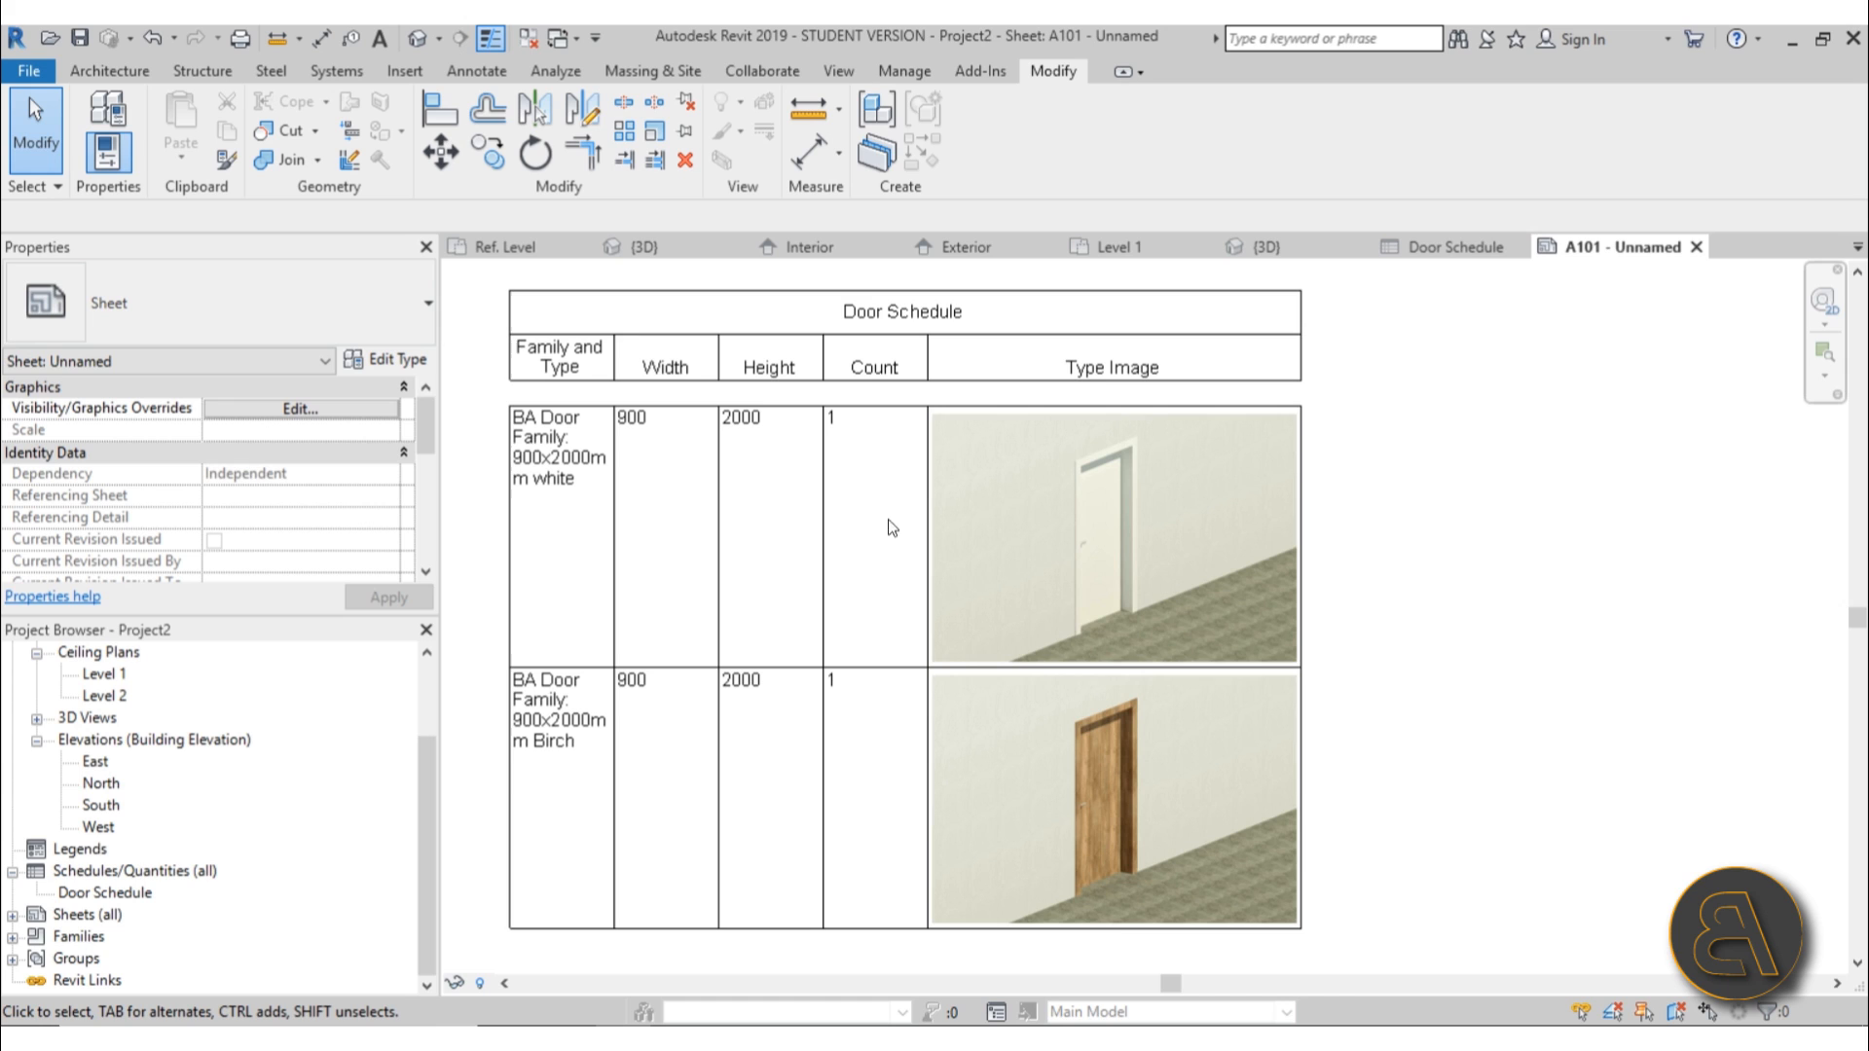
mouse_move(869, 595)
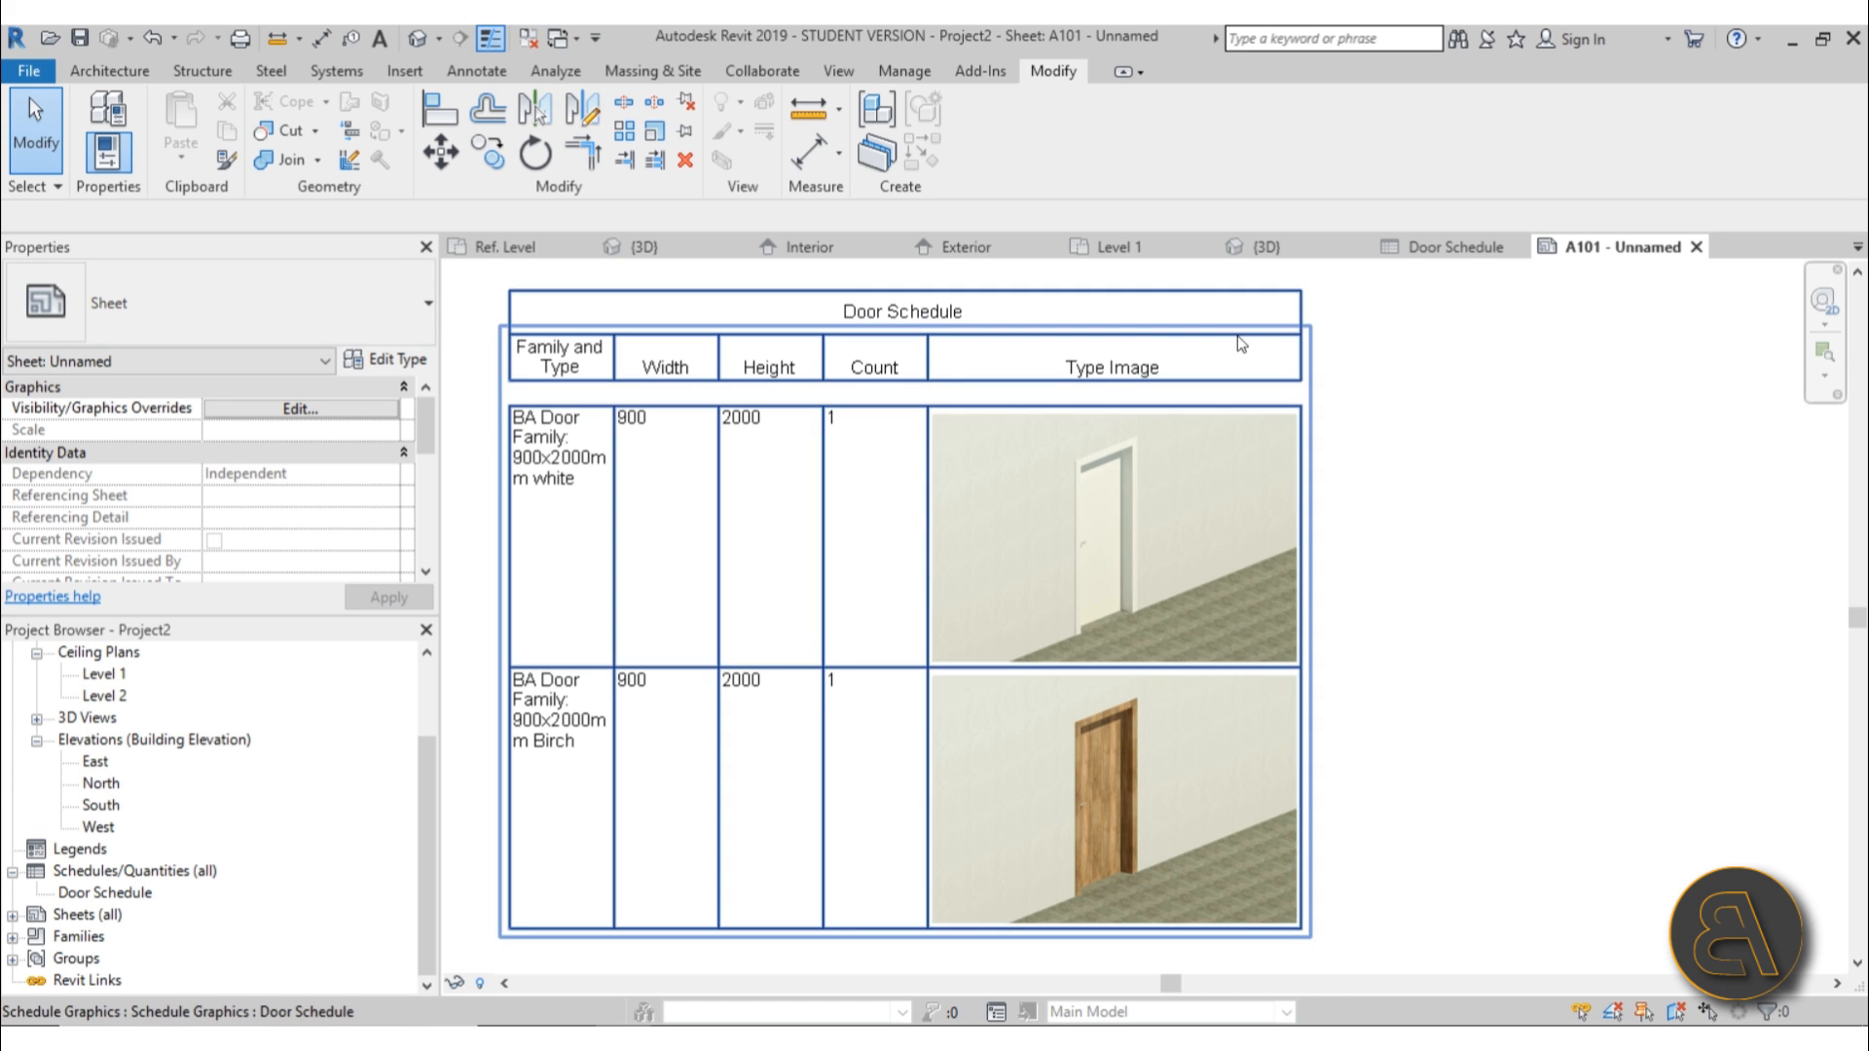
click(1502, 497)
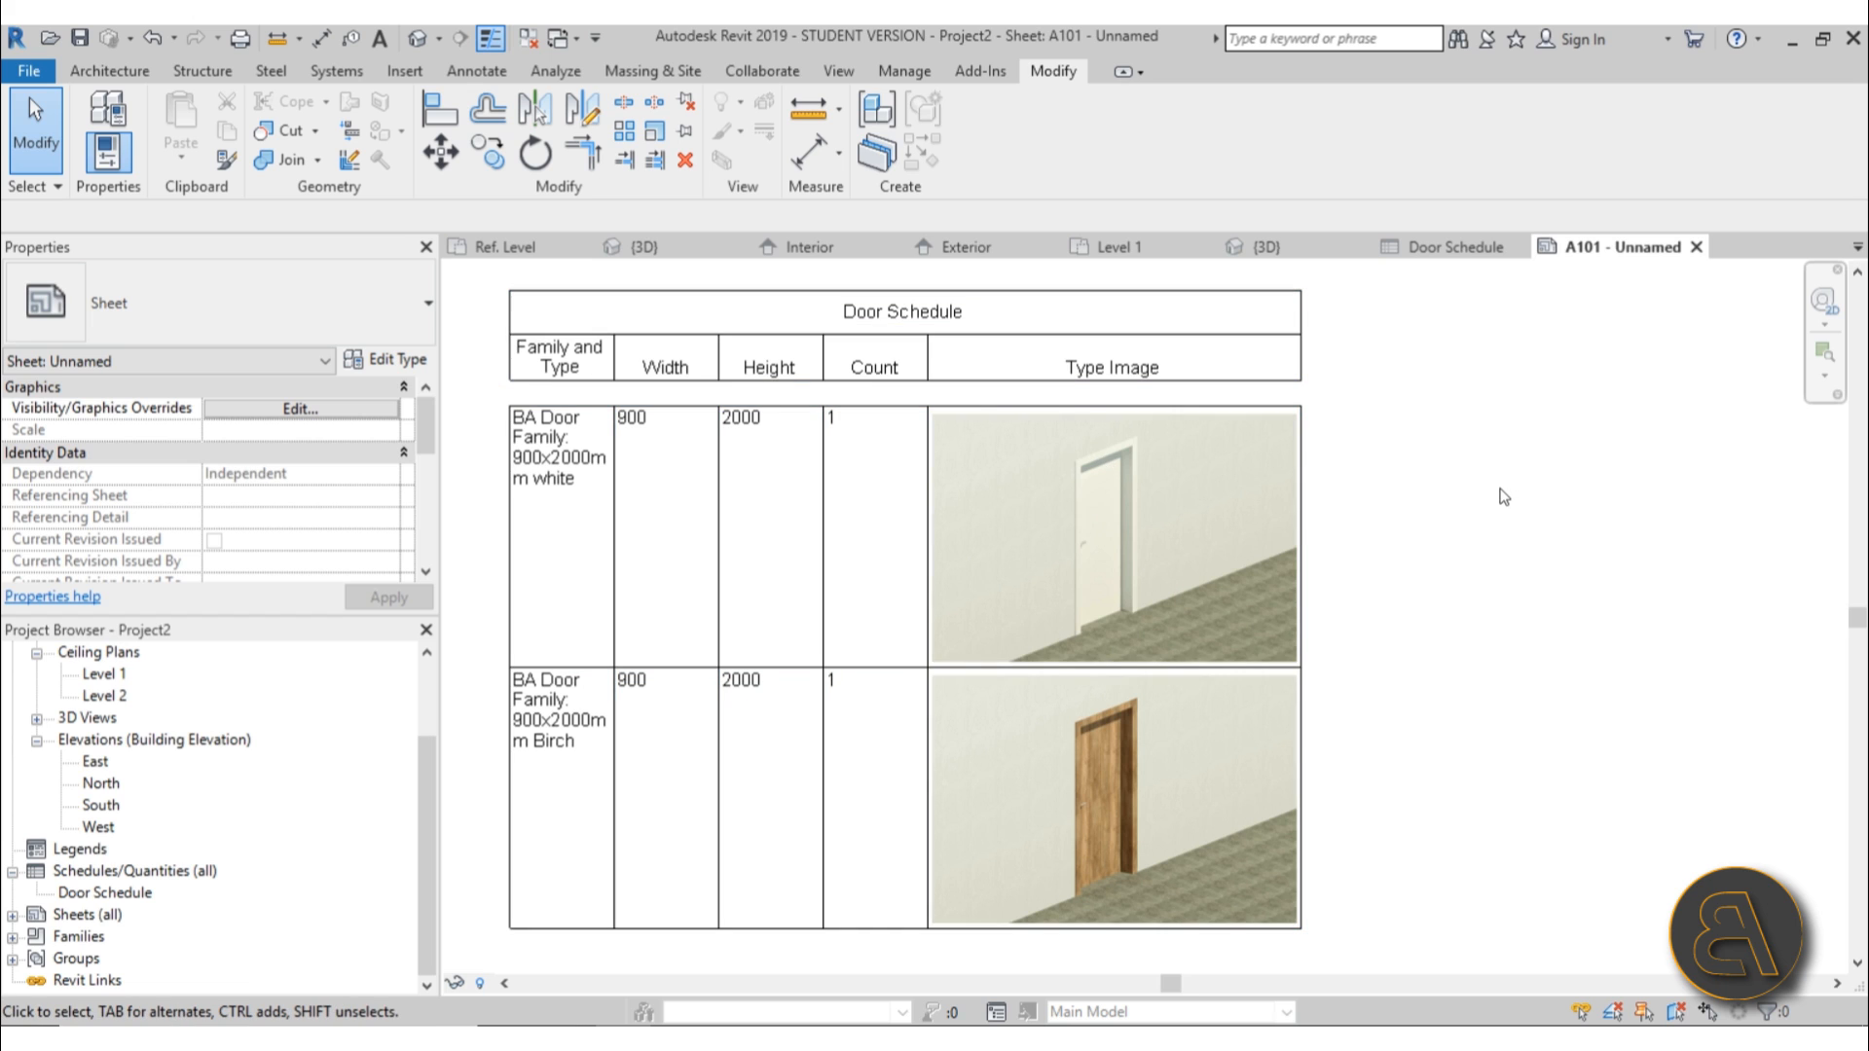
mouse_move(864, 471)
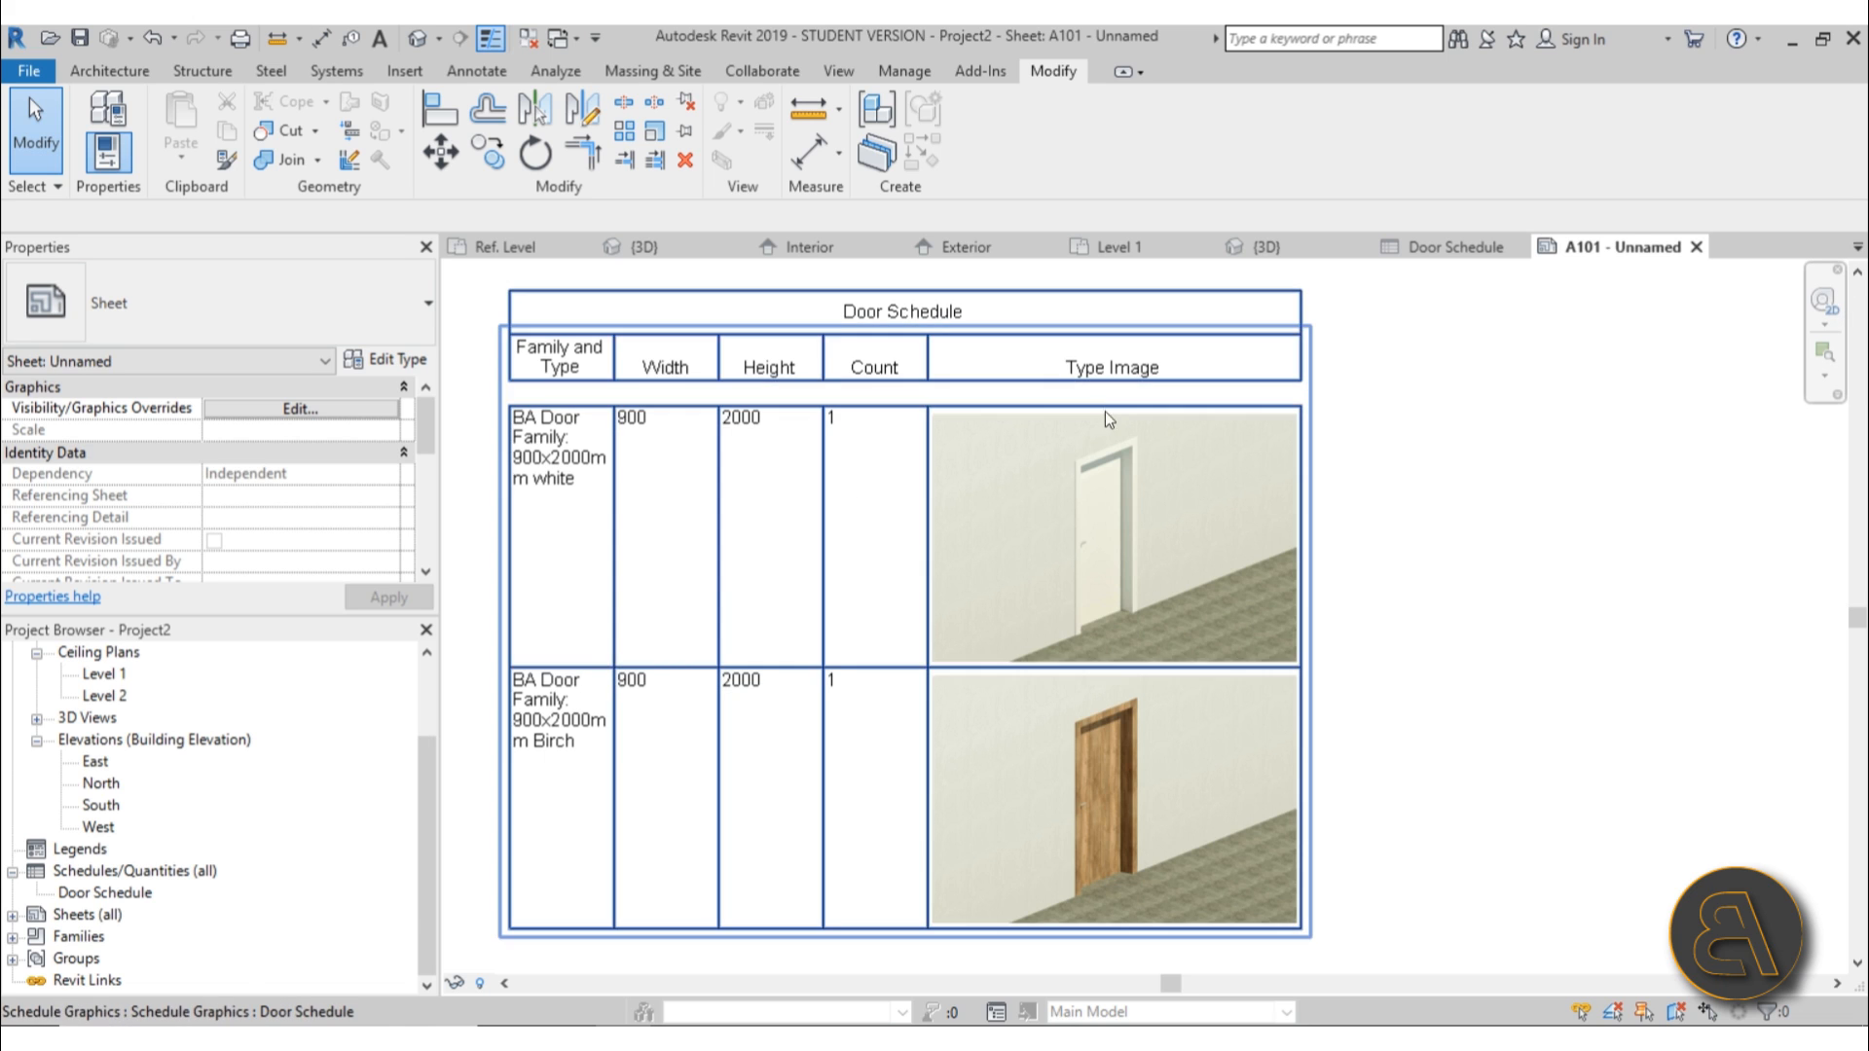
click(1268, 247)
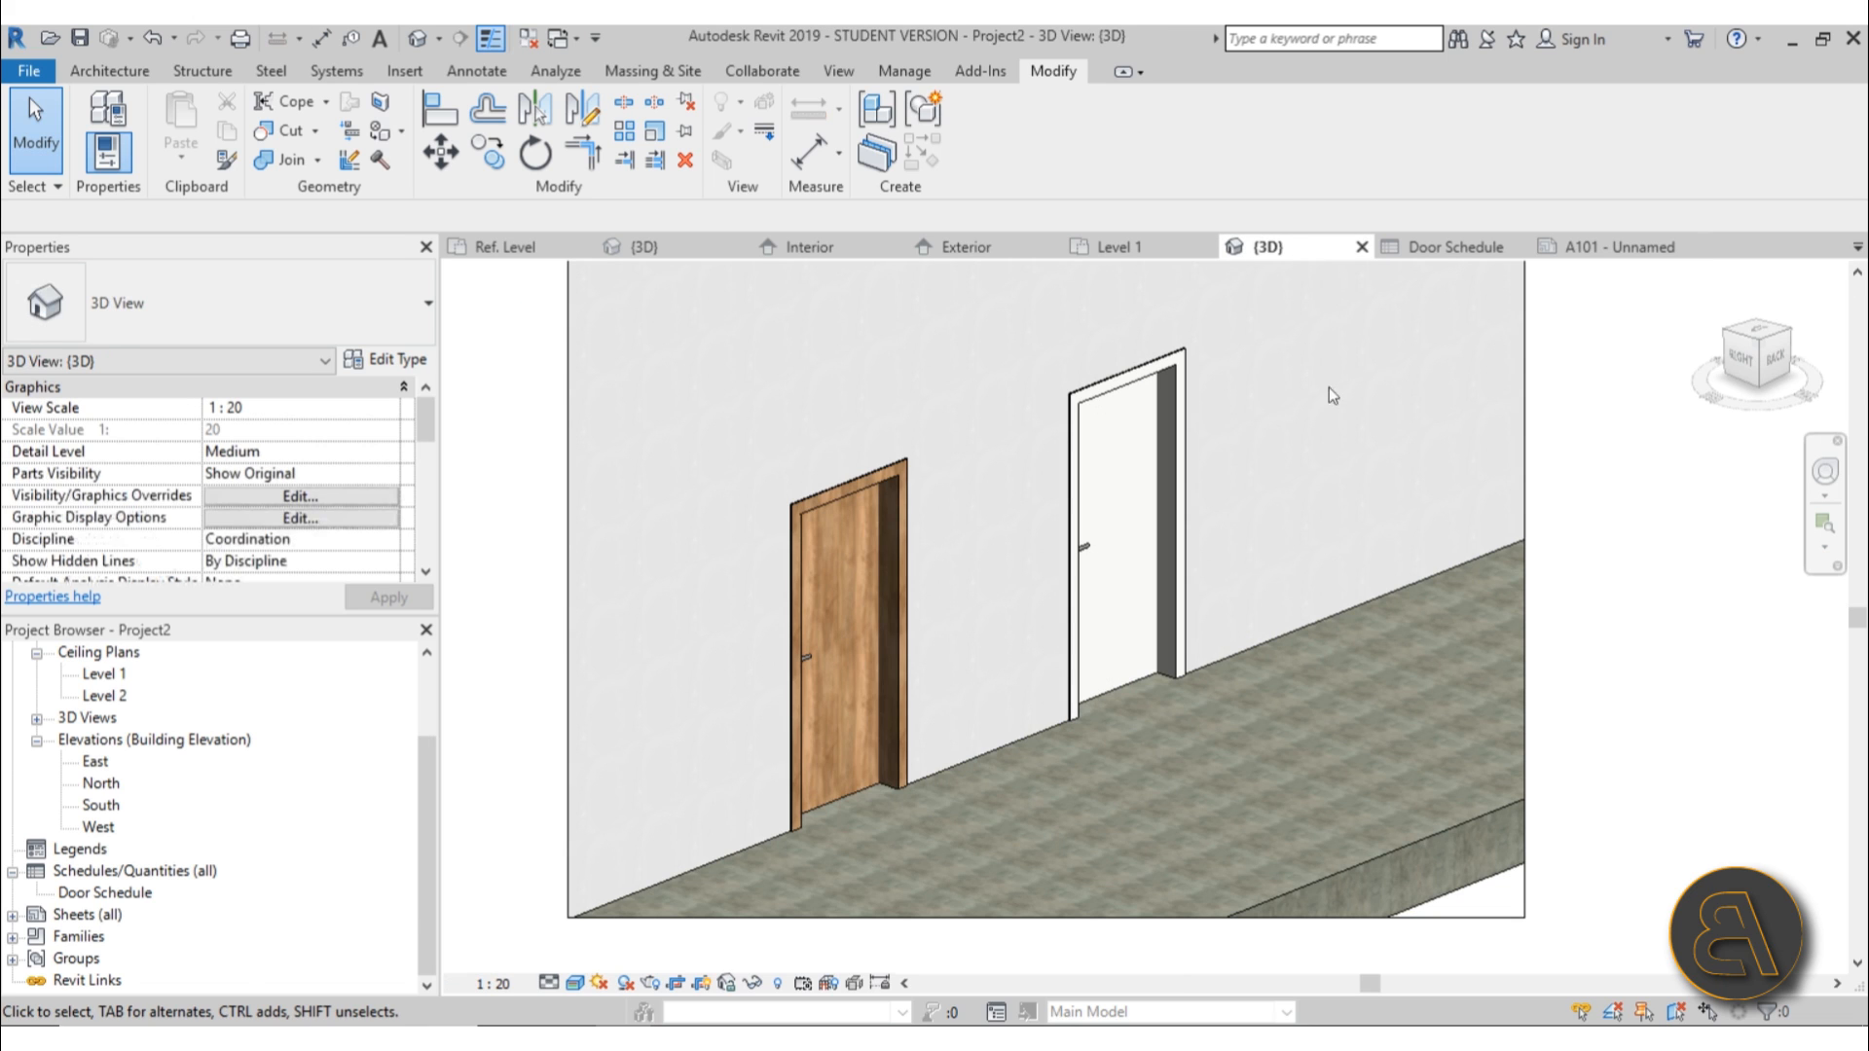
mouse_move(1357, 545)
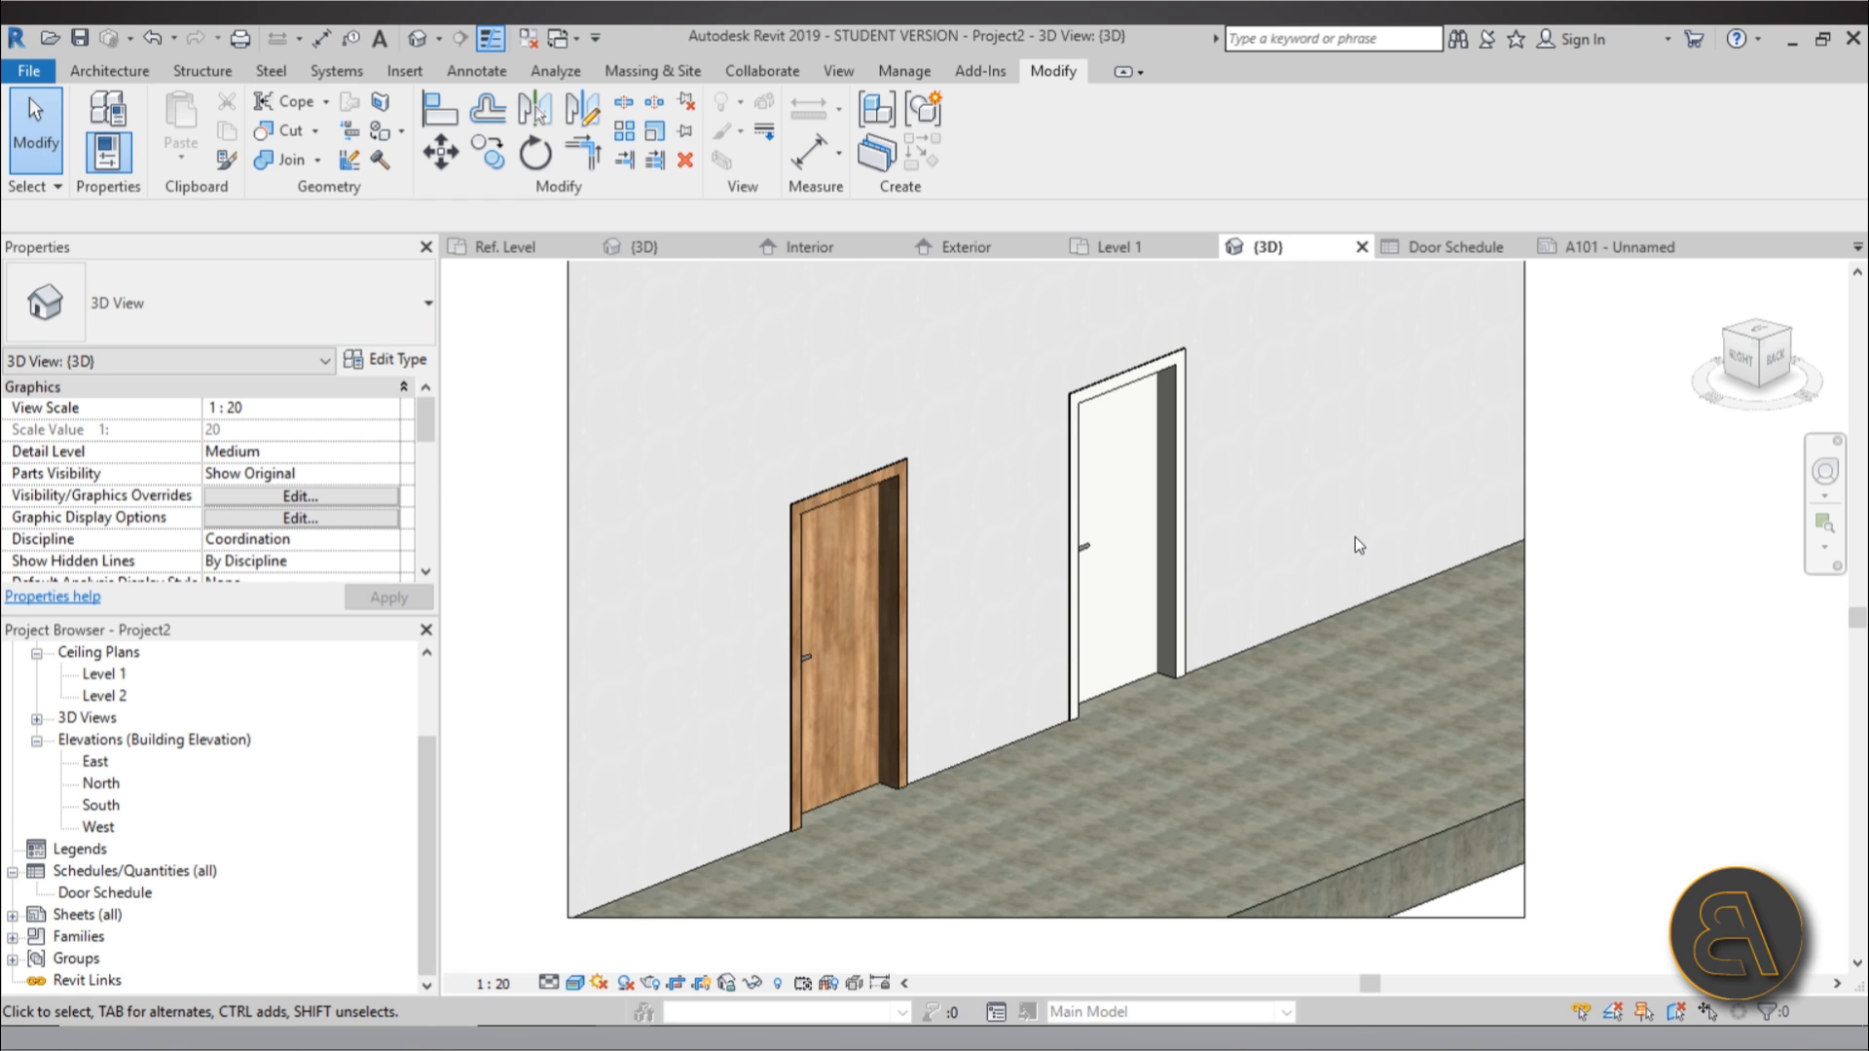
mouse_move(1277, 547)
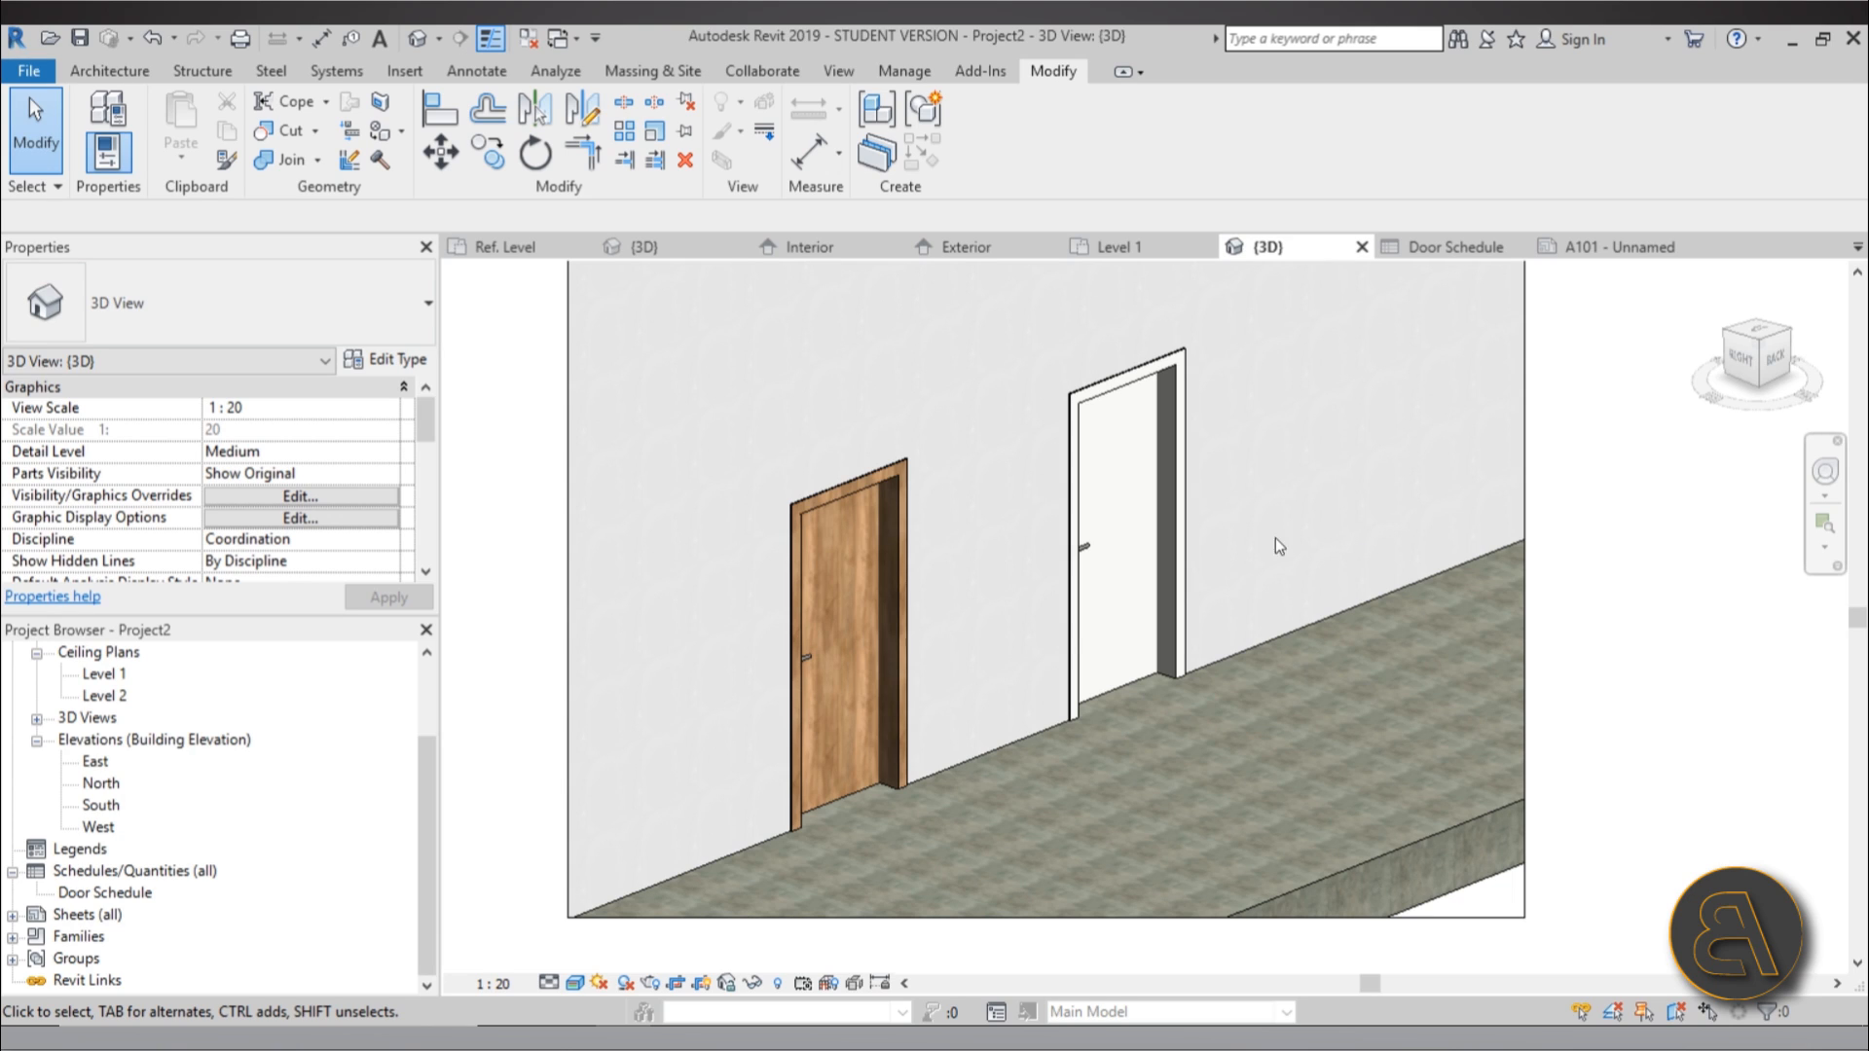